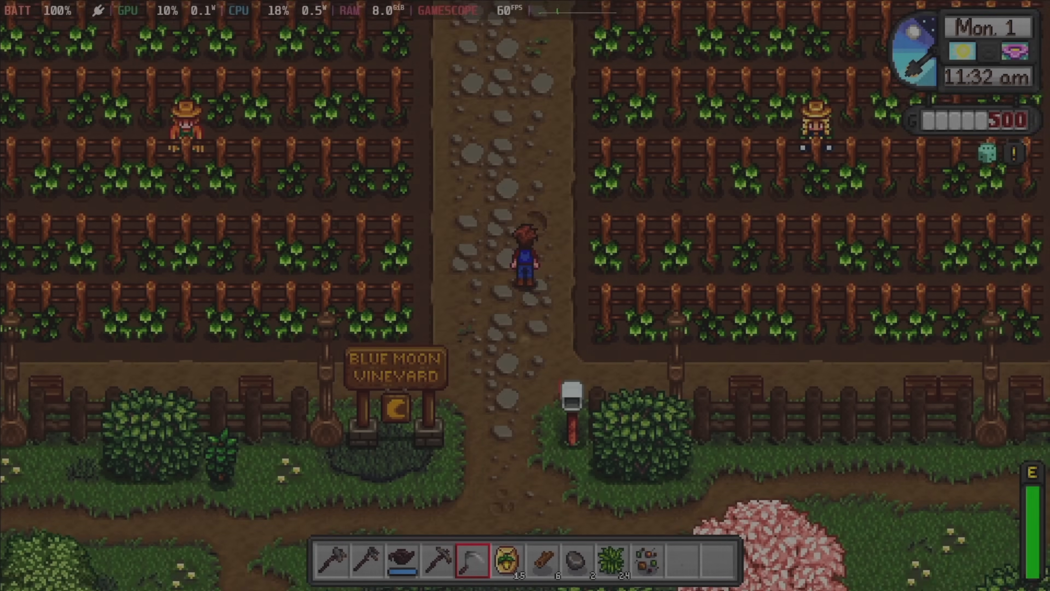
Exit to the title screen and close Stardew Valley, returning to Steam.
key(w)
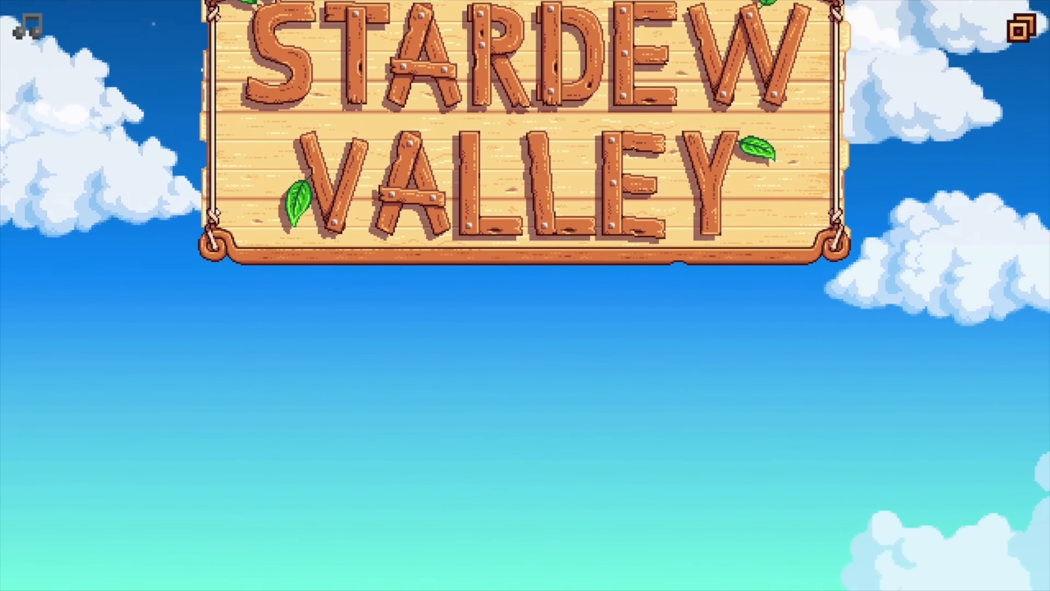
click(181, 574)
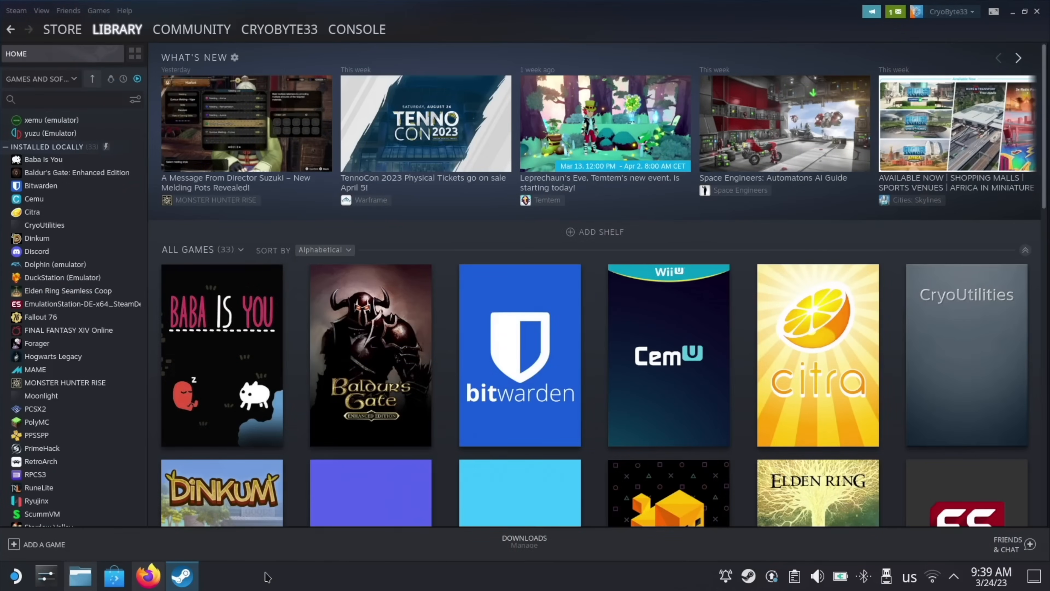
Direct-download SMAPI 3.18.2 from smapi.io and open its installer folder in Downloads.
click(146, 575)
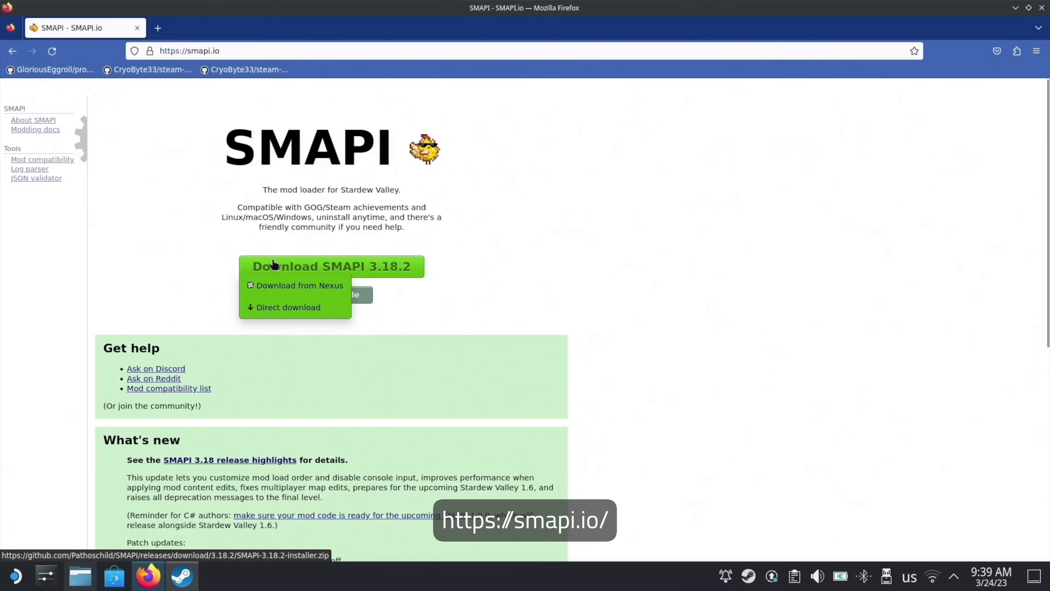
click(287, 307)
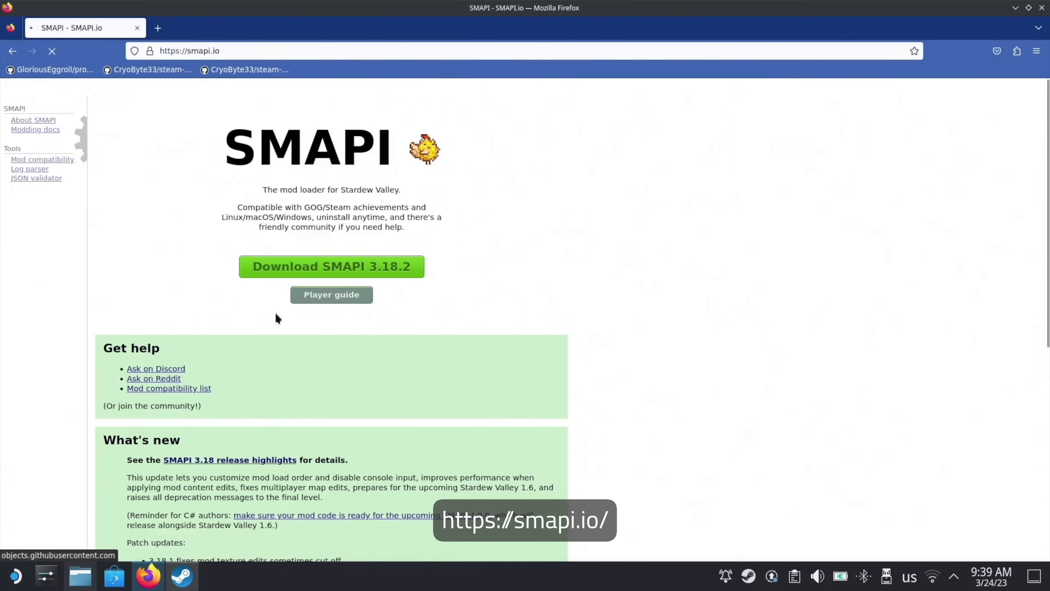
click(330, 265)
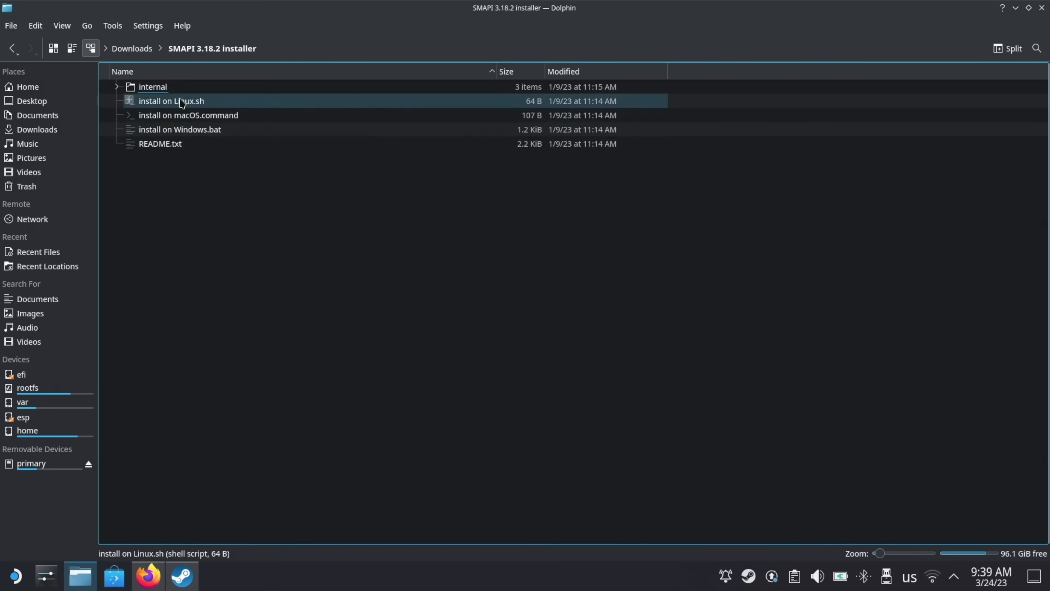
Run 'install on Linux.sh' from the SMAPI installer folder in Konsole.
right_click(171, 101)
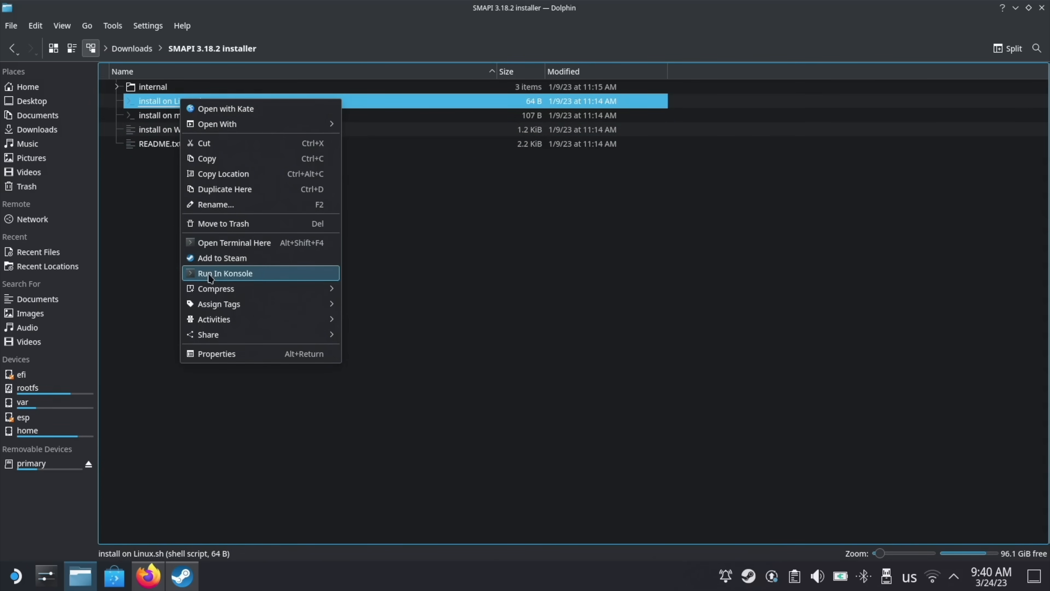
click(224, 272)
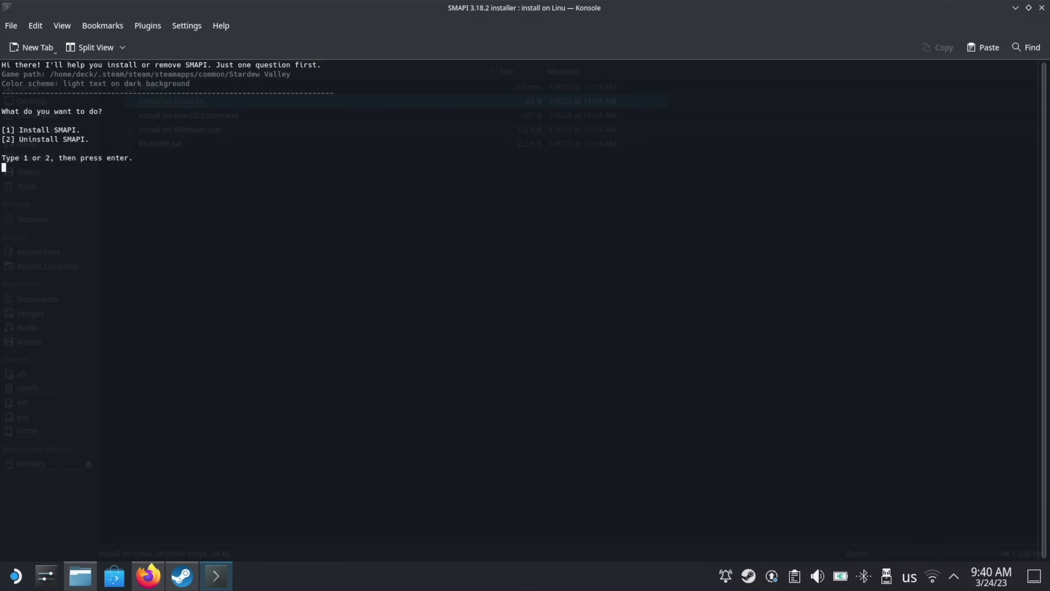
Choose option 1 to install SMAPI, then return to Firefox after it succeeds.
text(1)
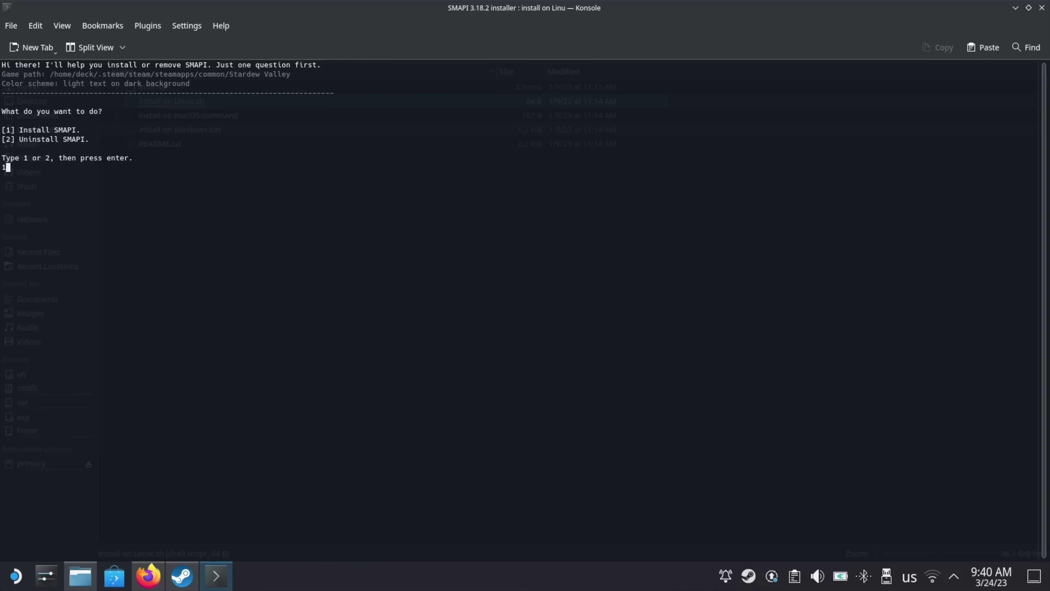
key(Return)
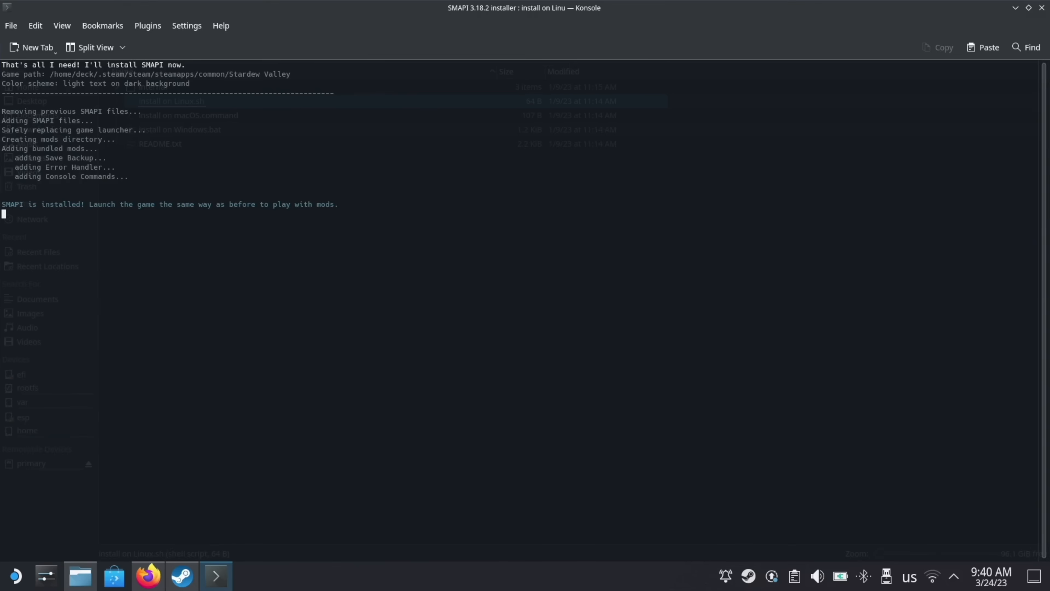
click(147, 575)
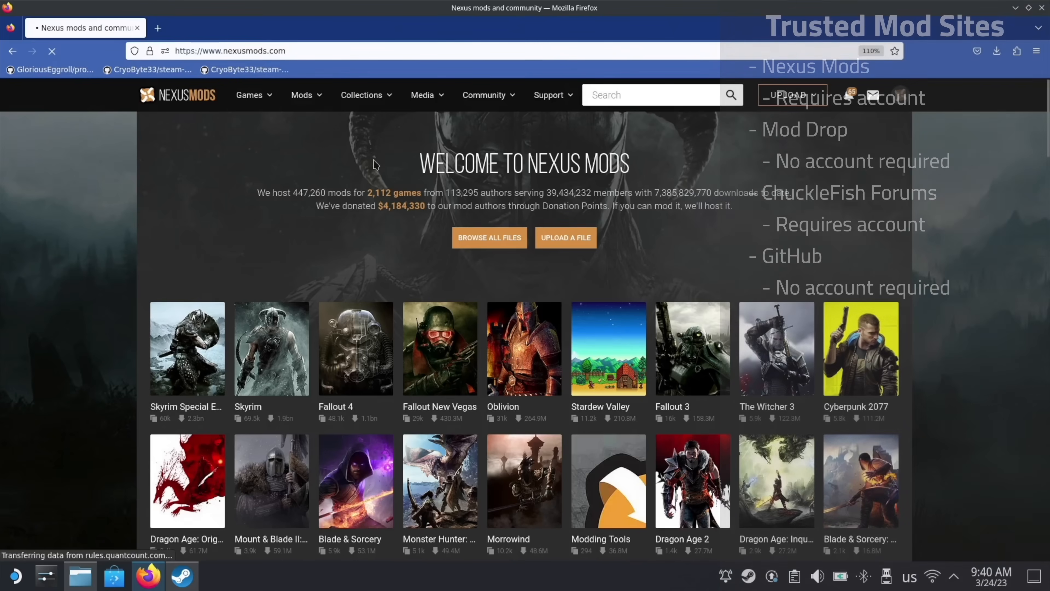
Navigate to nexusmods.com to look for Stardew Valley mods.
click(607, 348)
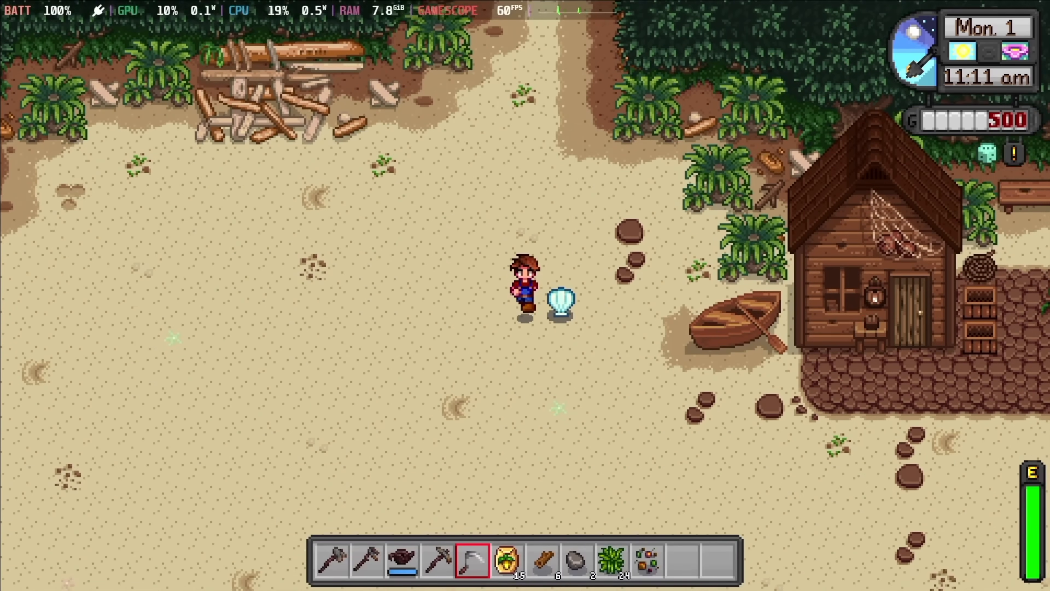
Switch from the beach gameplay to the Stardew Valley Expanded page on Nexus Mods.
key(s)
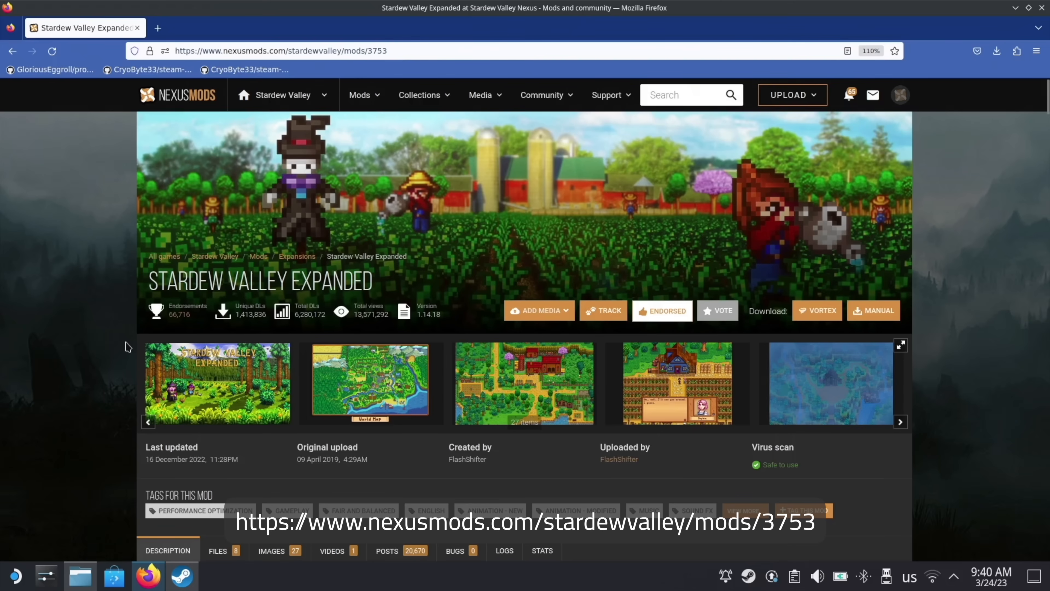
Manually download the Stardew Valley Expanded main file from its Files list, showing required mods.
scroll(down, 3)
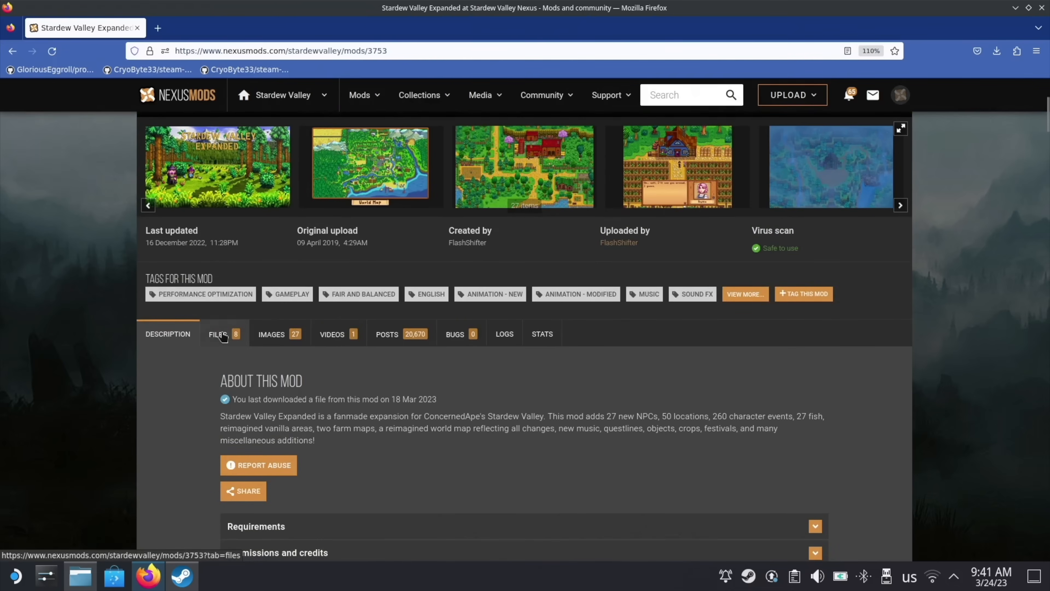
click(217, 333)
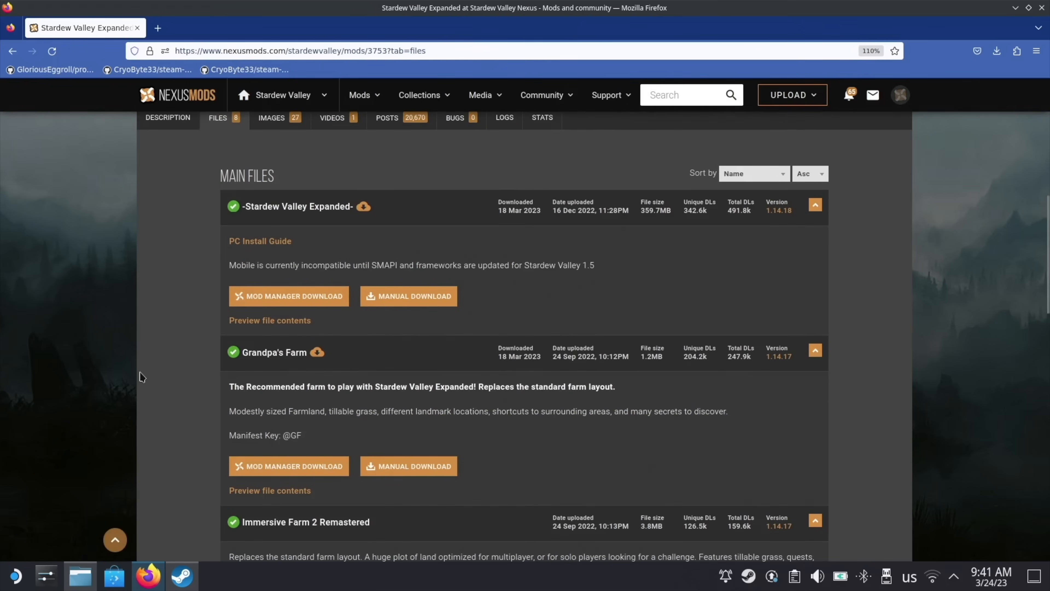
mouse_move(409, 296)
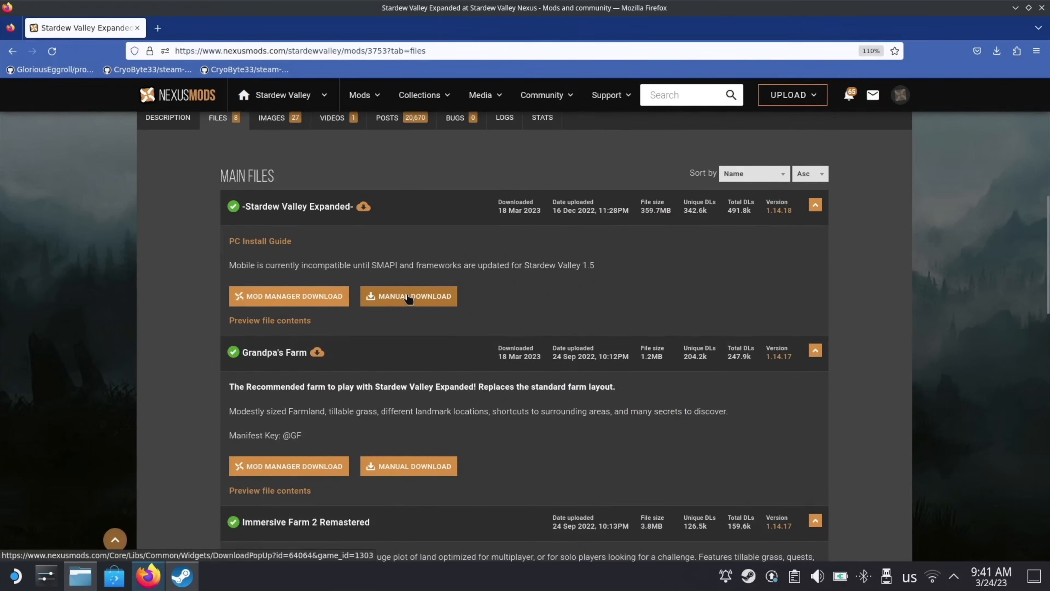
click(408, 295)
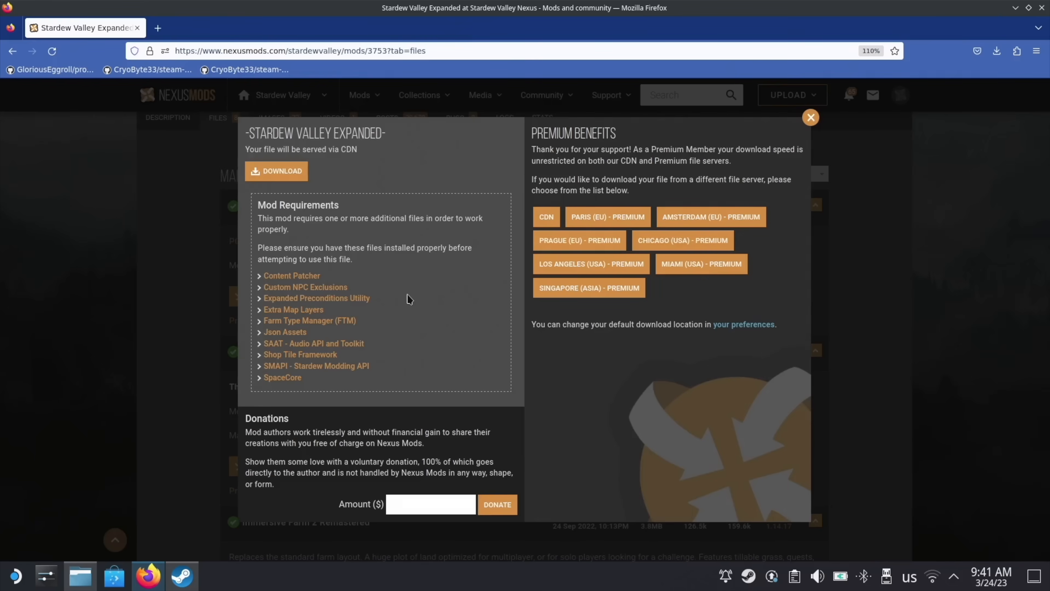
mouse_move(260, 275)
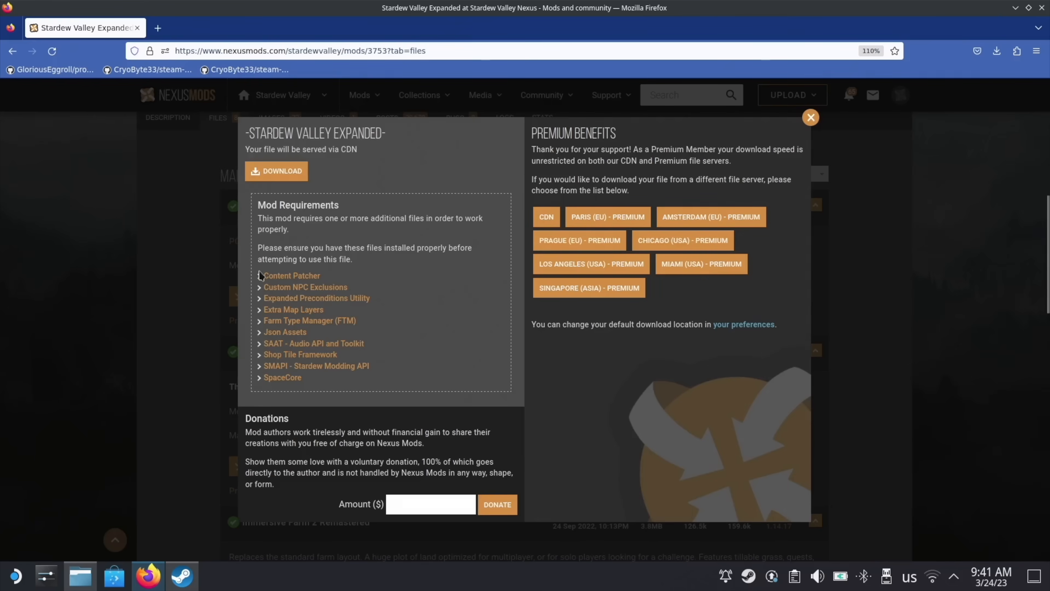
mouse_move(301, 278)
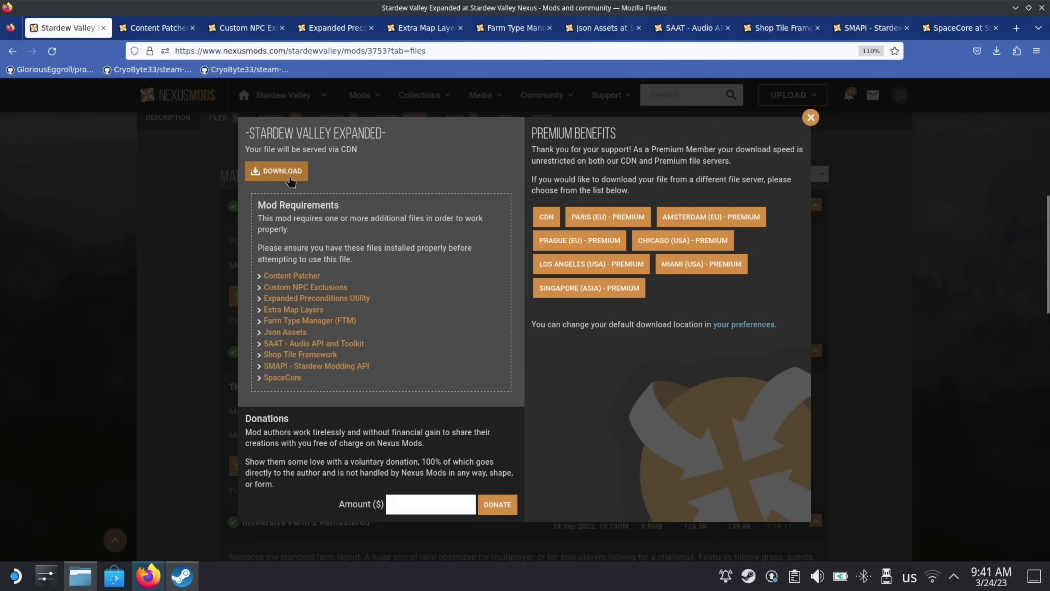
Download Stardew Valley Expanded, its required mods and Grandpa's Farm zips into Downloads.
click(275, 170)
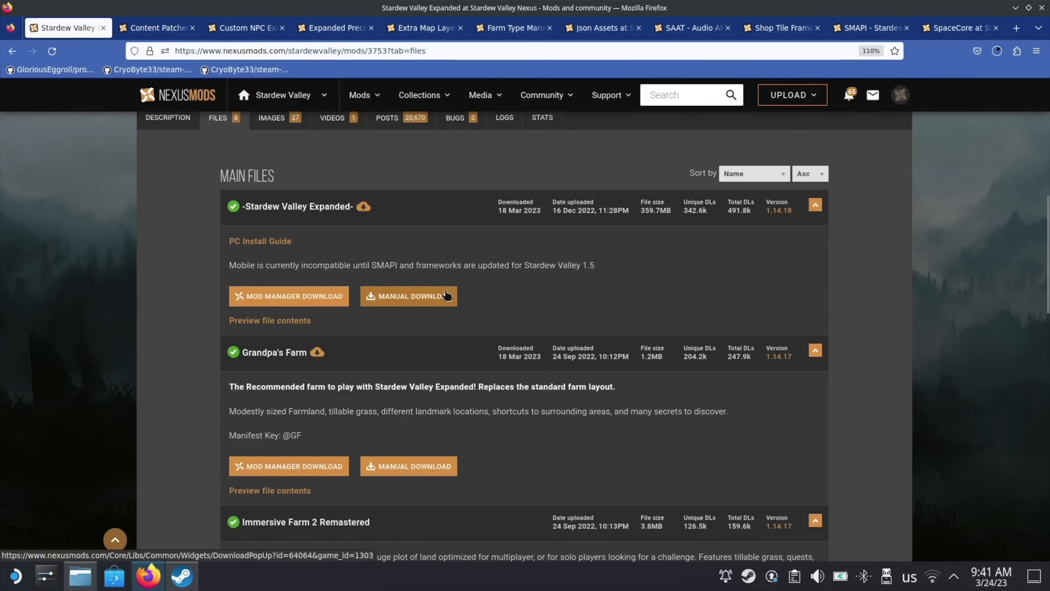
click(408, 466)
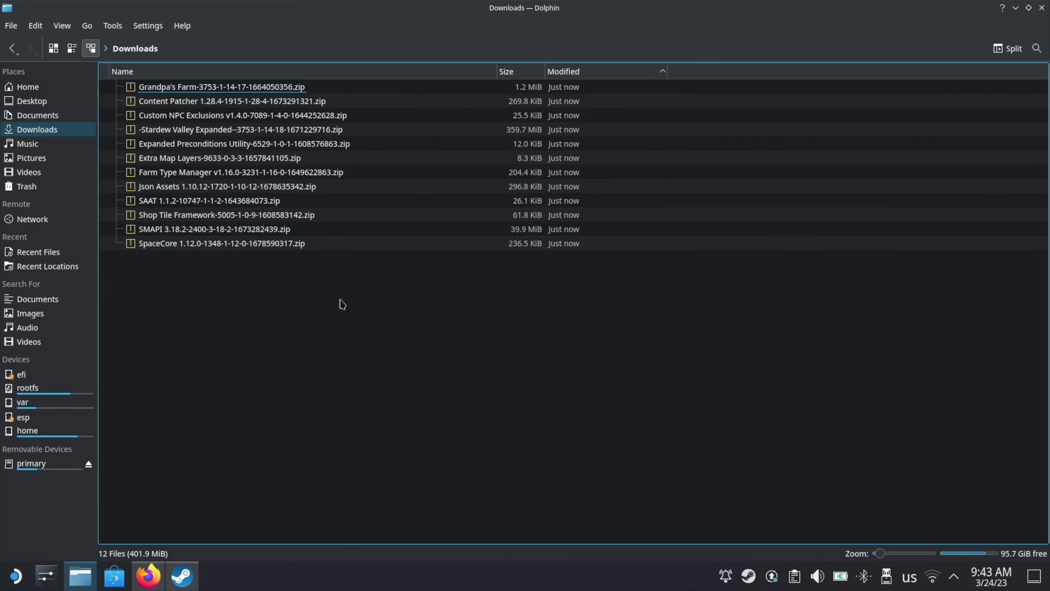
mouse_move(317, 298)
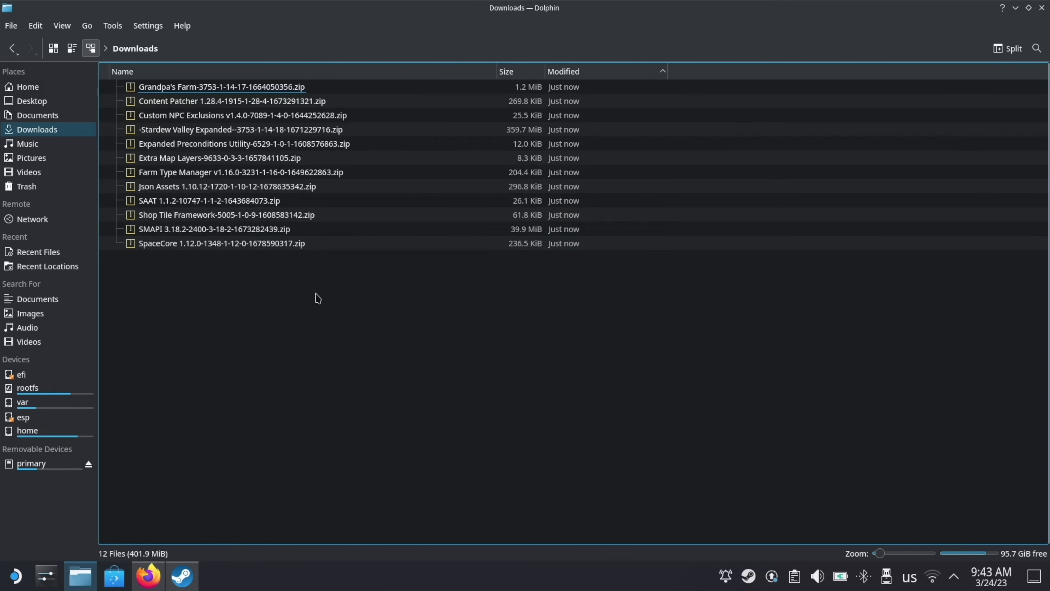
Extract all twelve mod archives here in Downloads, then switch to the Steam library.
right_click(318, 298)
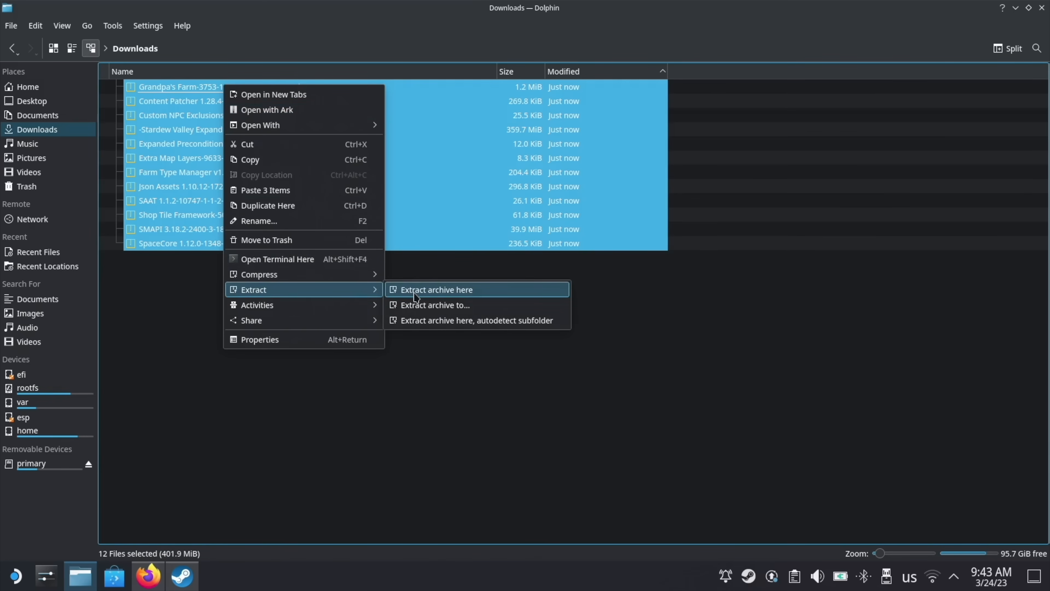
click(436, 289)
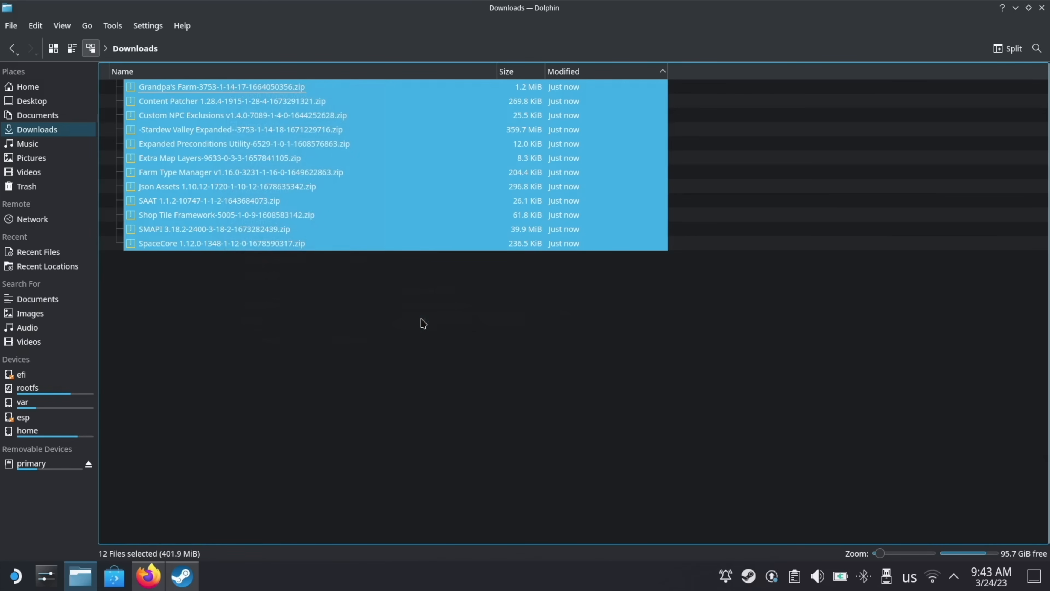
click(181, 576)
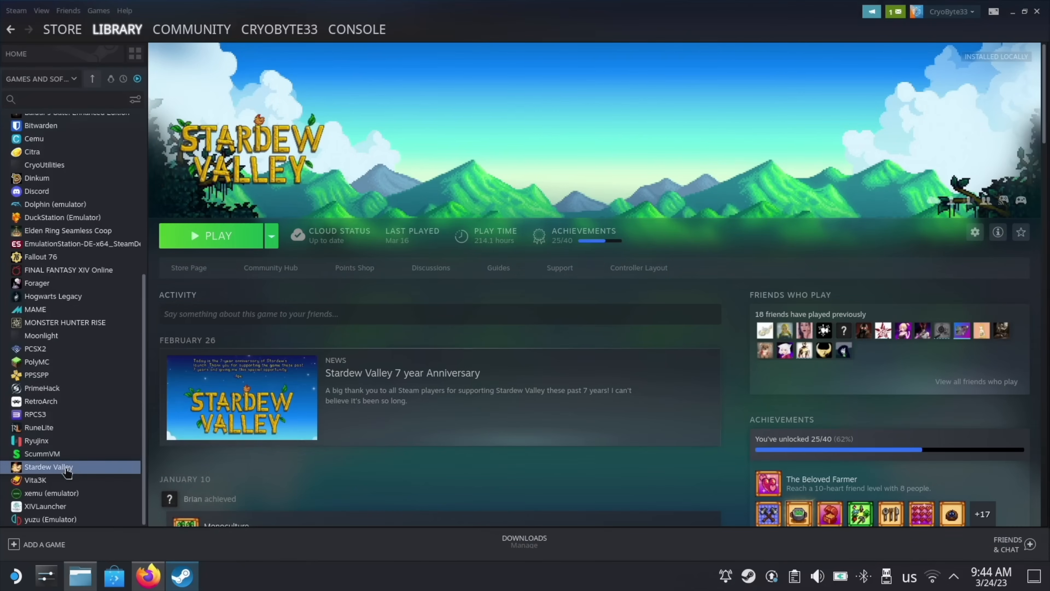
Browse Stardew Valley's installed files and Mods folder, then show its Game Mode page.
right_click(48, 466)
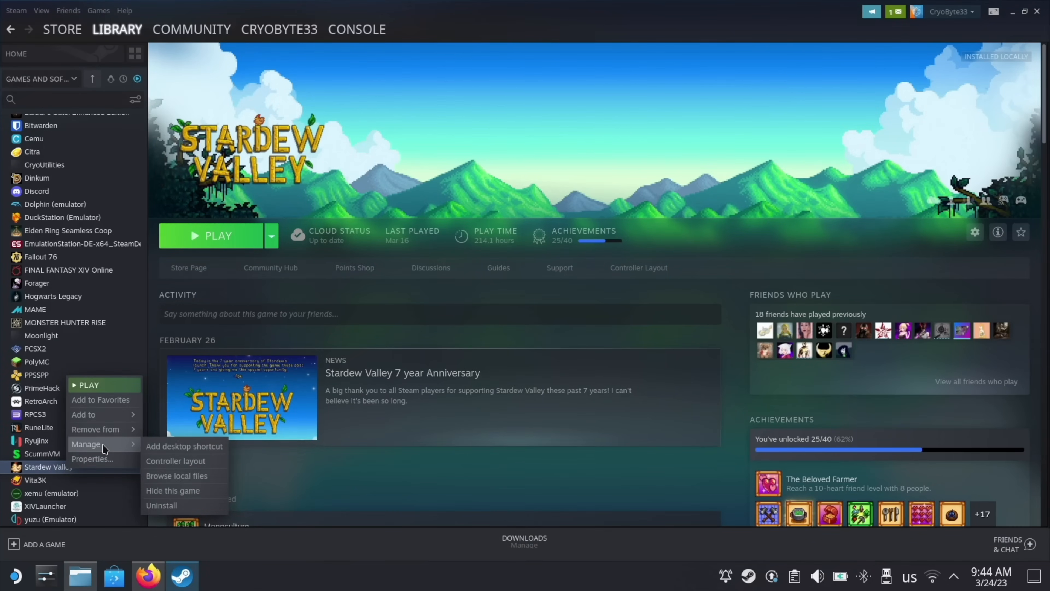
mouse_move(176, 476)
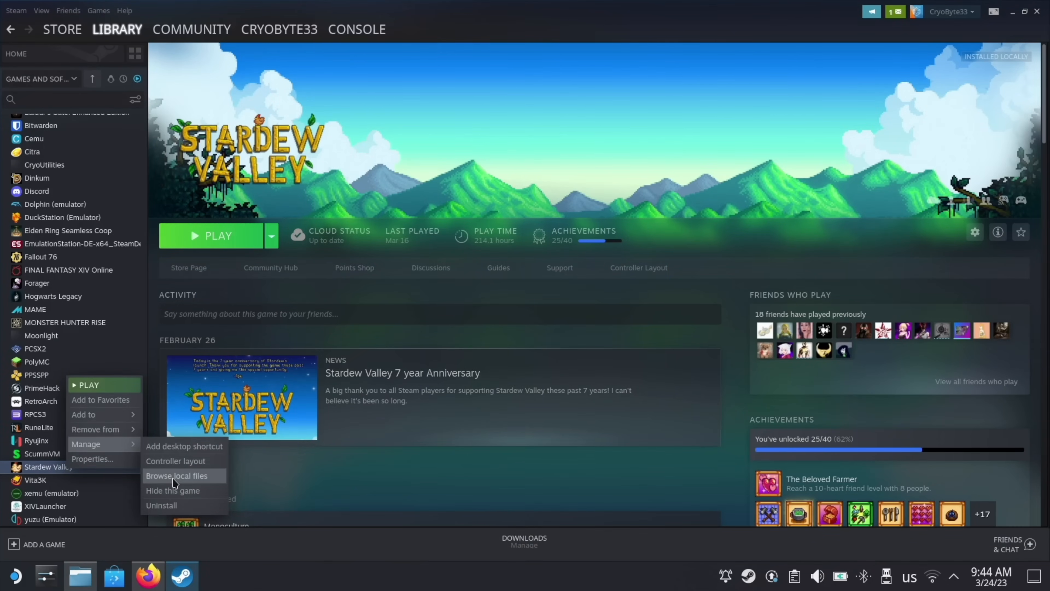
click(176, 475)
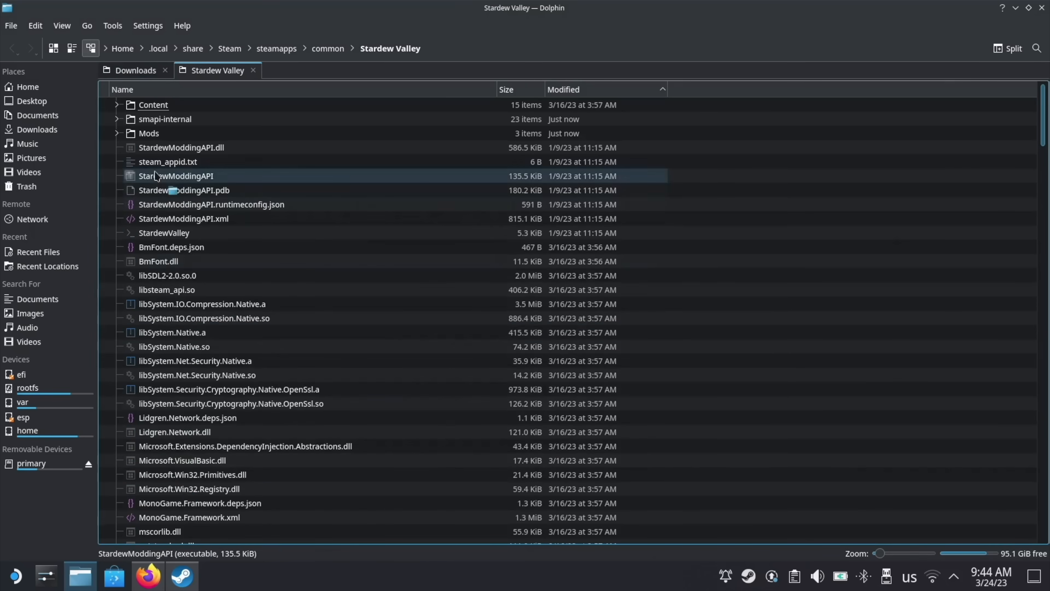
double_click(148, 132)
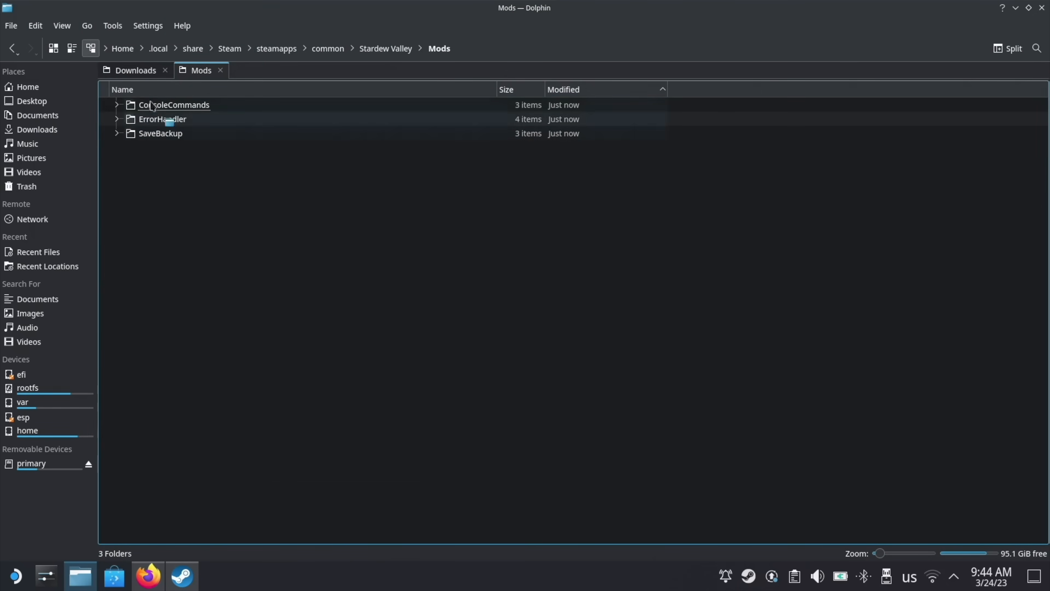
click(135, 69)
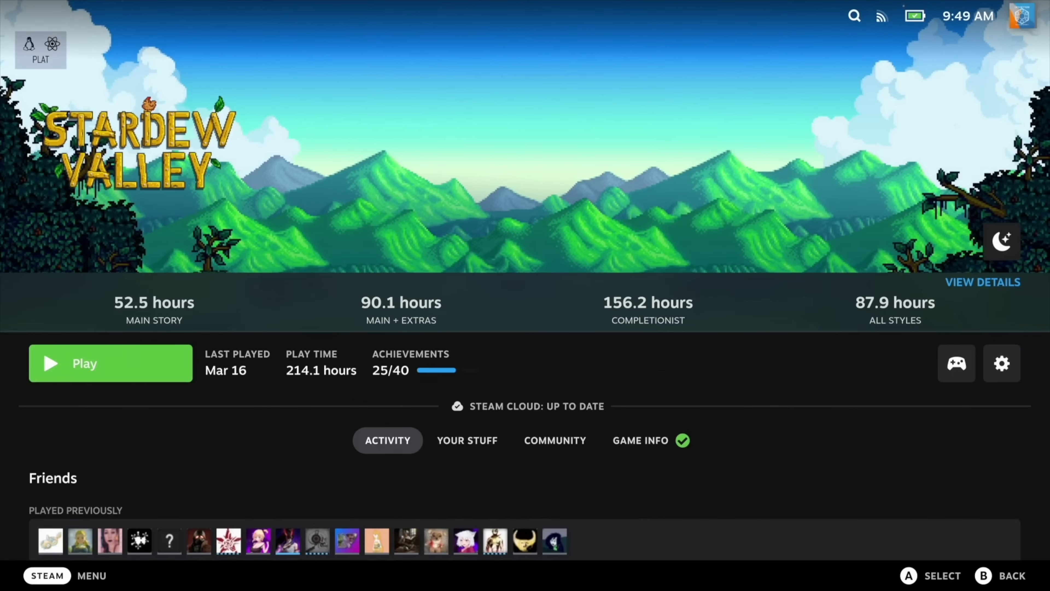
Launch Stardew Valley from its Steam page and reach the modded title screen.
click(110, 363)
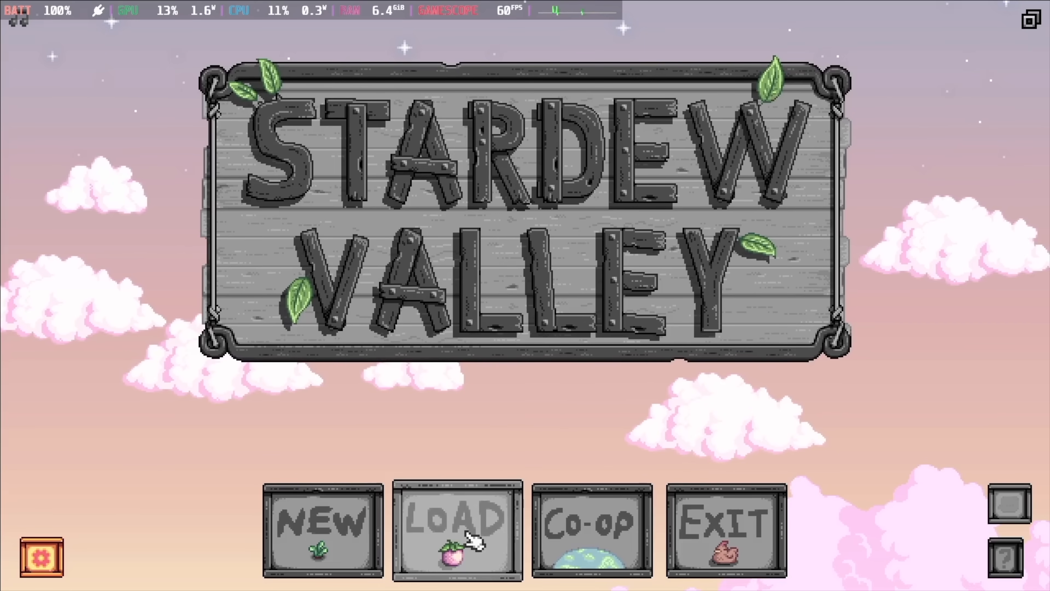
mouse_move(102, 542)
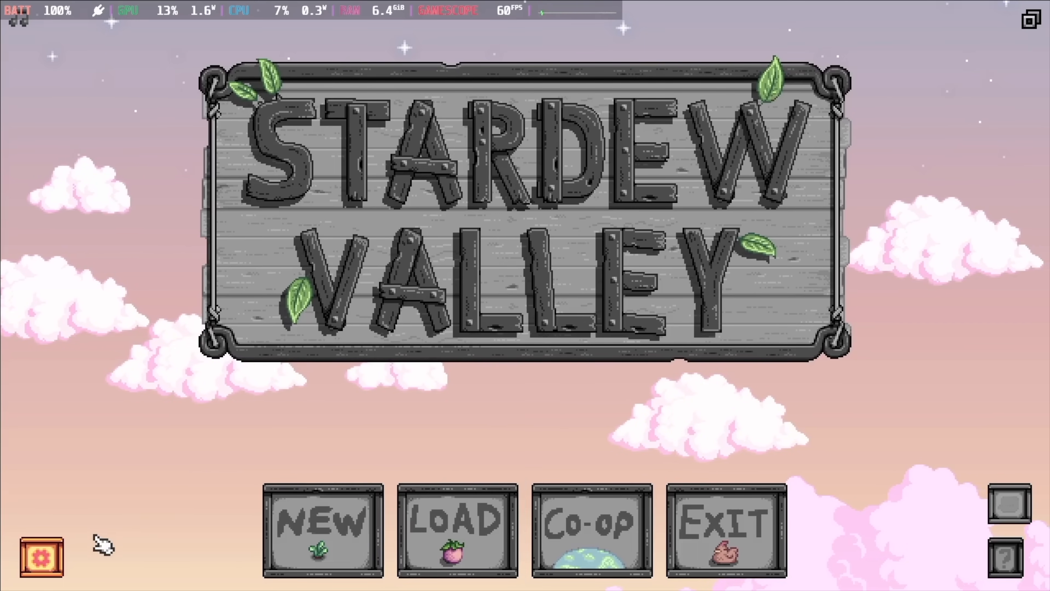
Bring up Configure Mods from the title screen and browse the installed mod list.
click(40, 559)
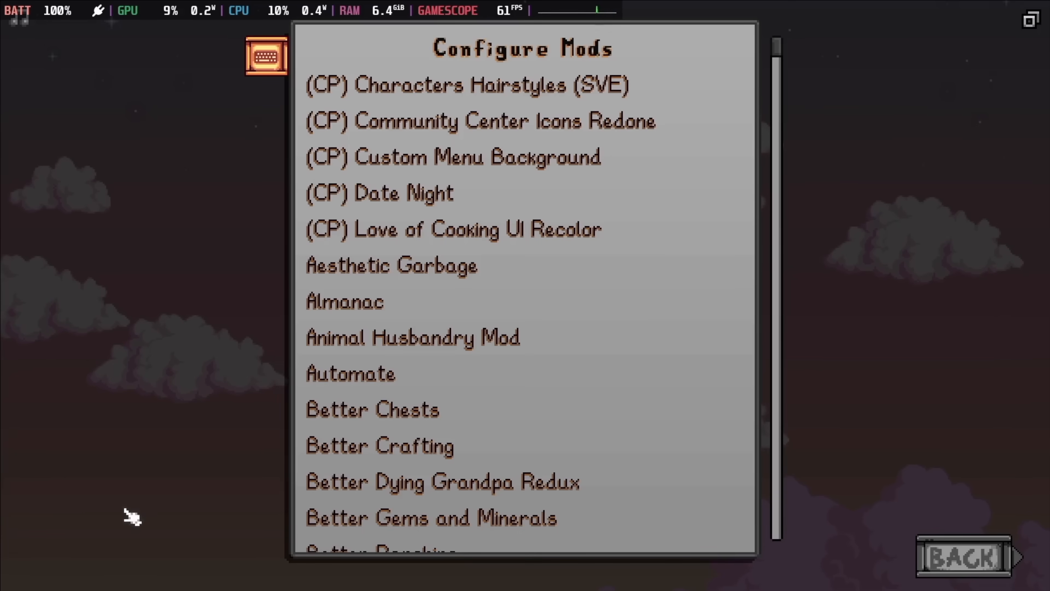
mouse_move(441, 348)
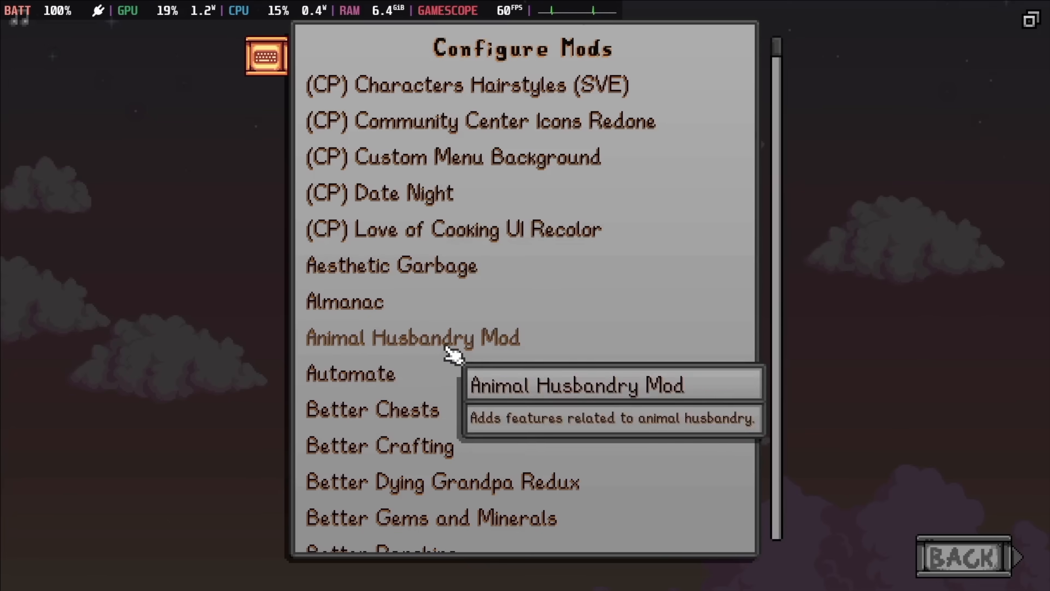
mouse_move(579, 305)
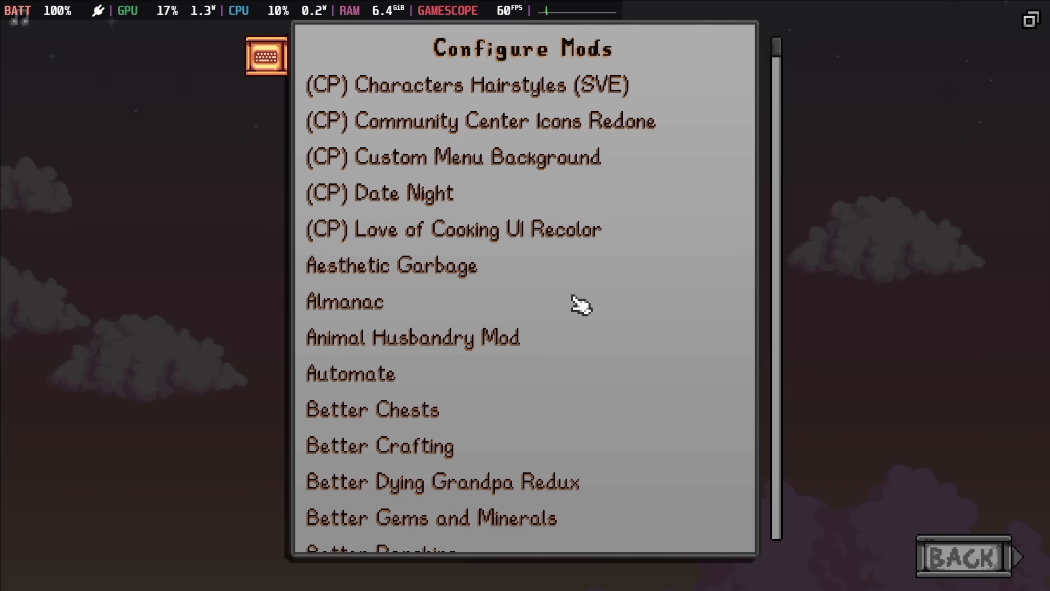
scroll(up, 3)
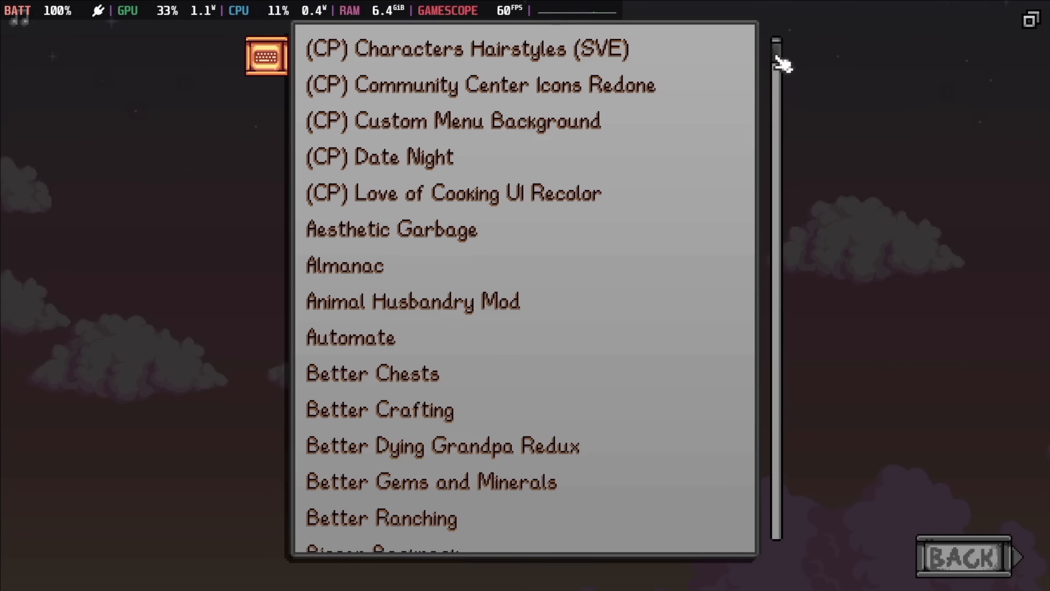
scroll(down, 3)
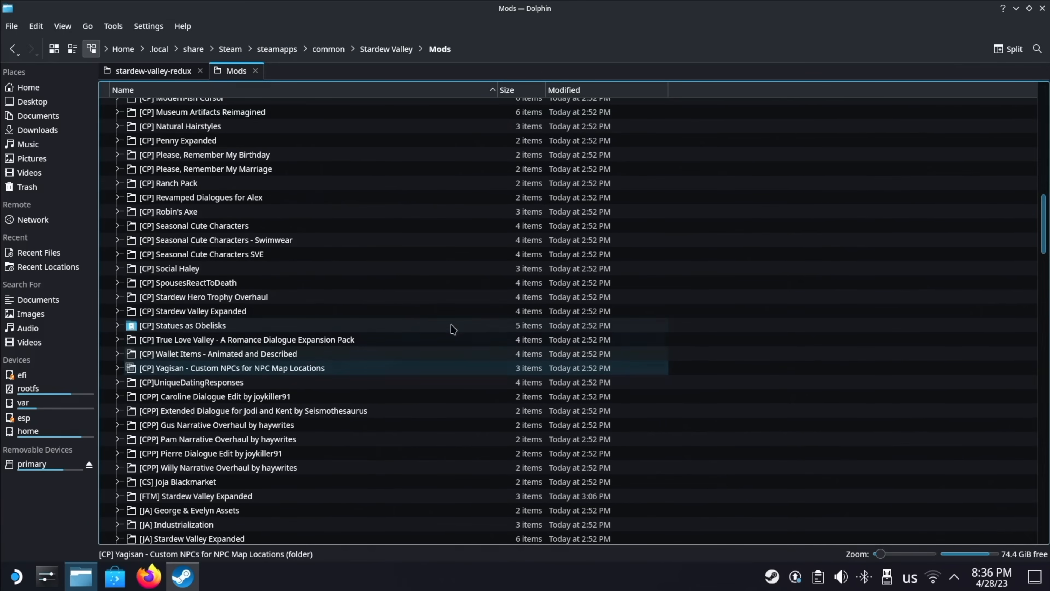
Open config.json inside the [CP] Stardew Valley Expanded folder with Kate.
double_click(192, 310)
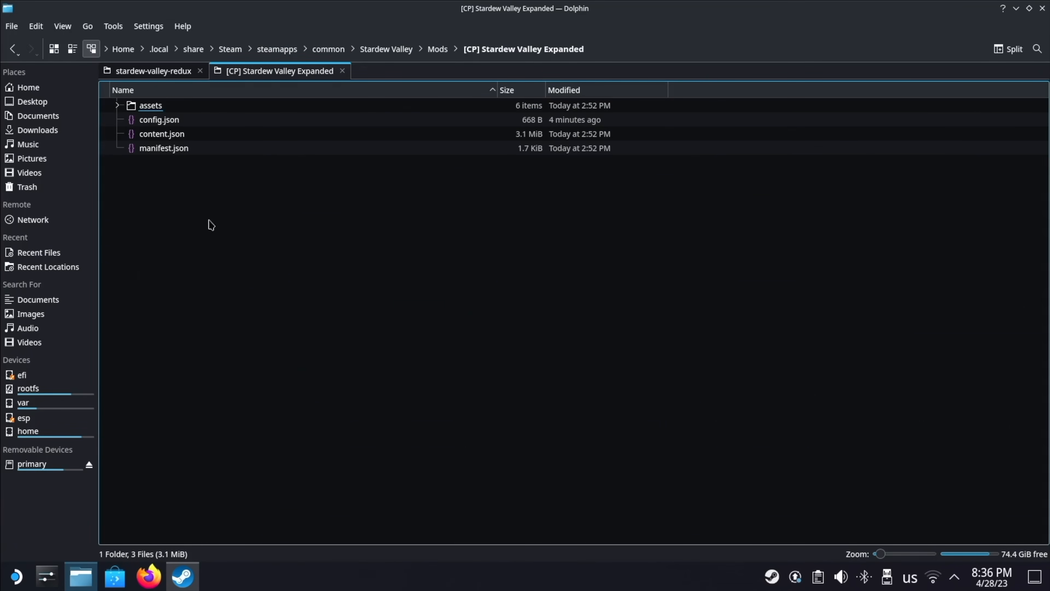
click(158, 120)
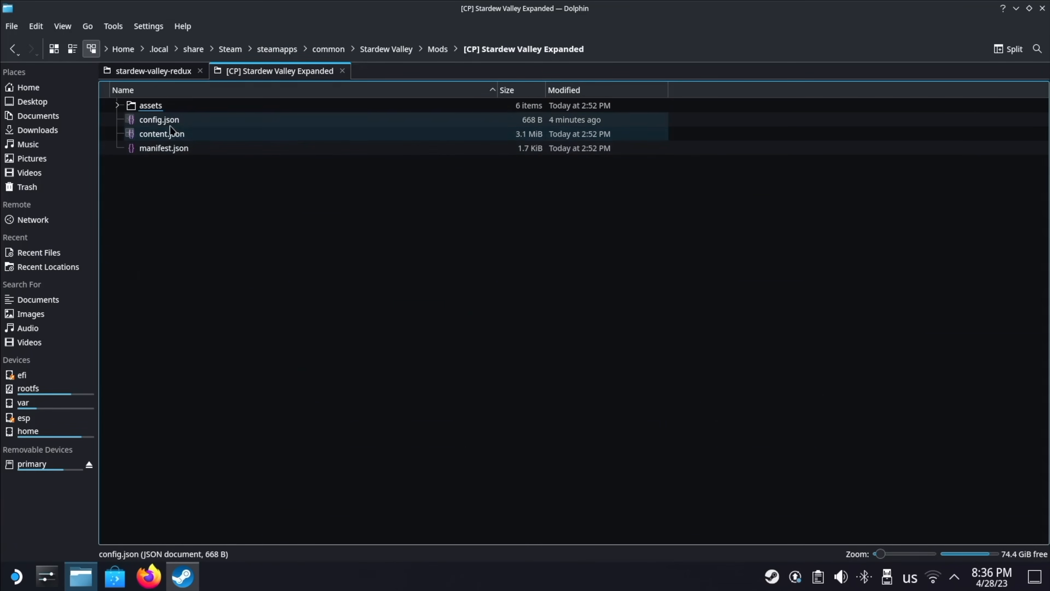
click(159, 119)
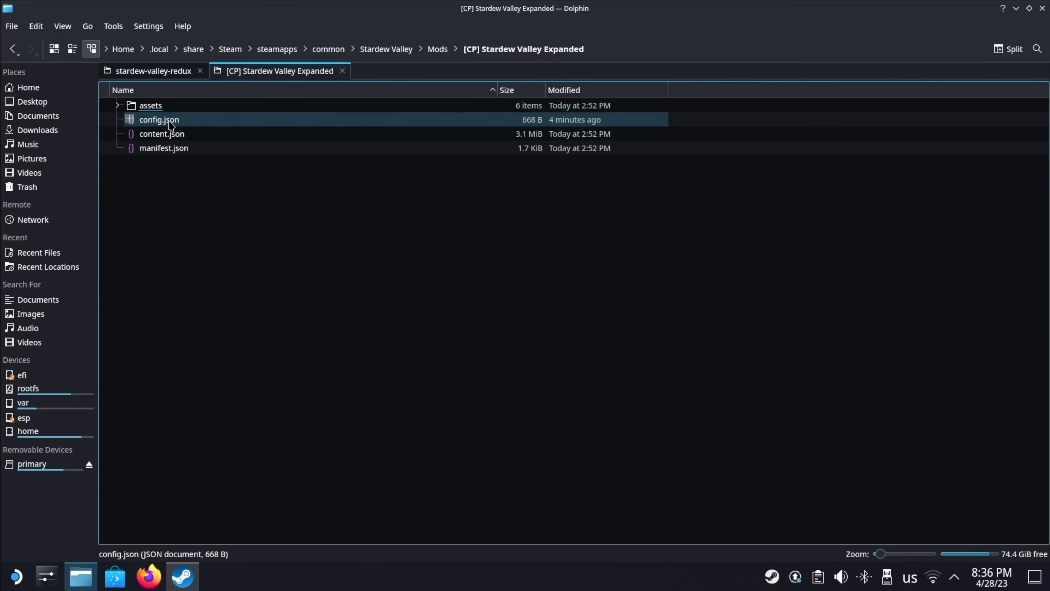
right_click(159, 120)
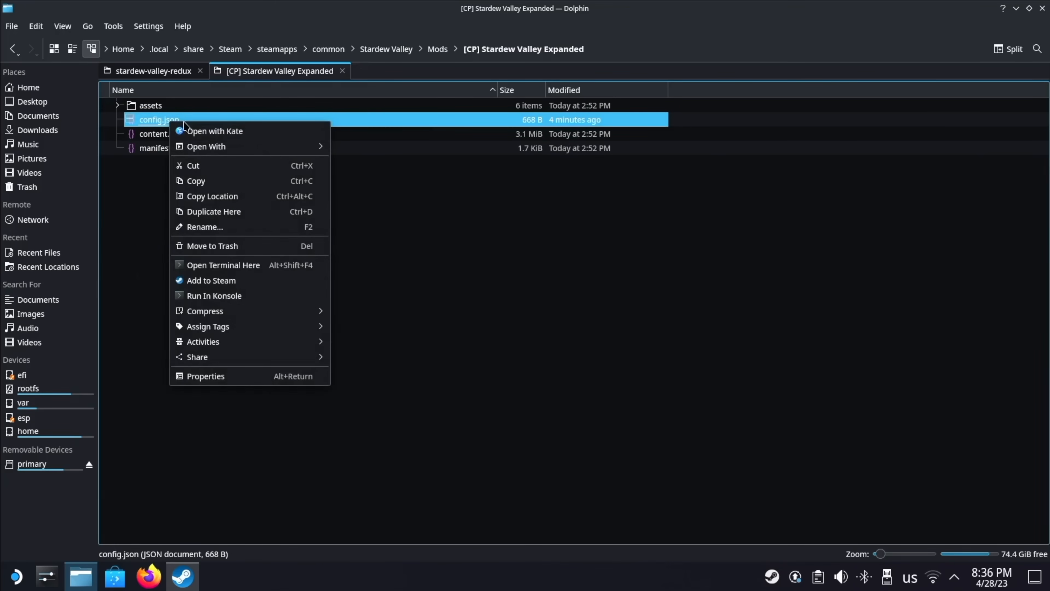
click(215, 131)
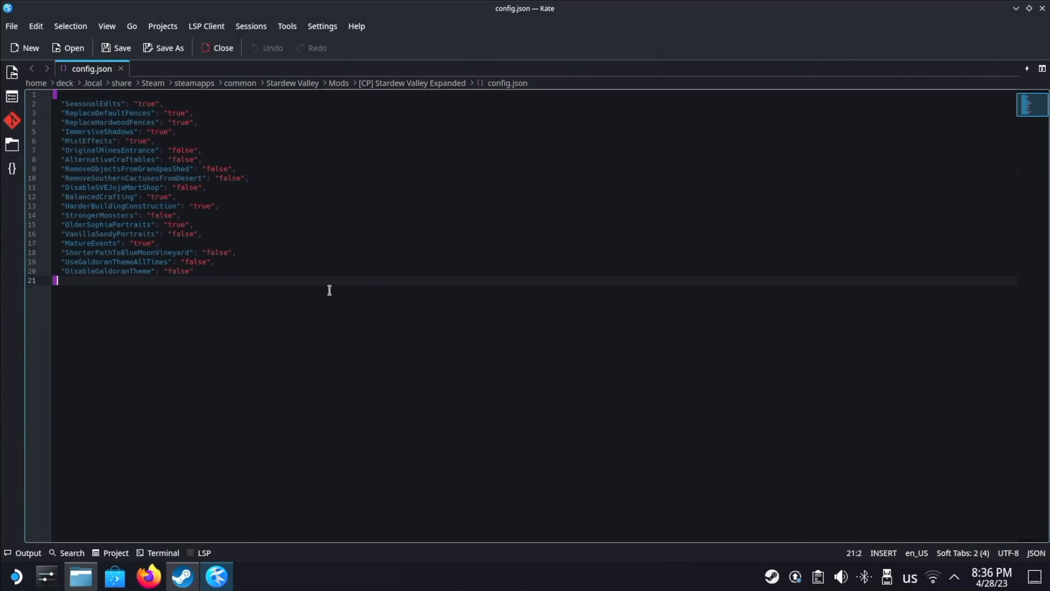
mouse_move(201, 147)
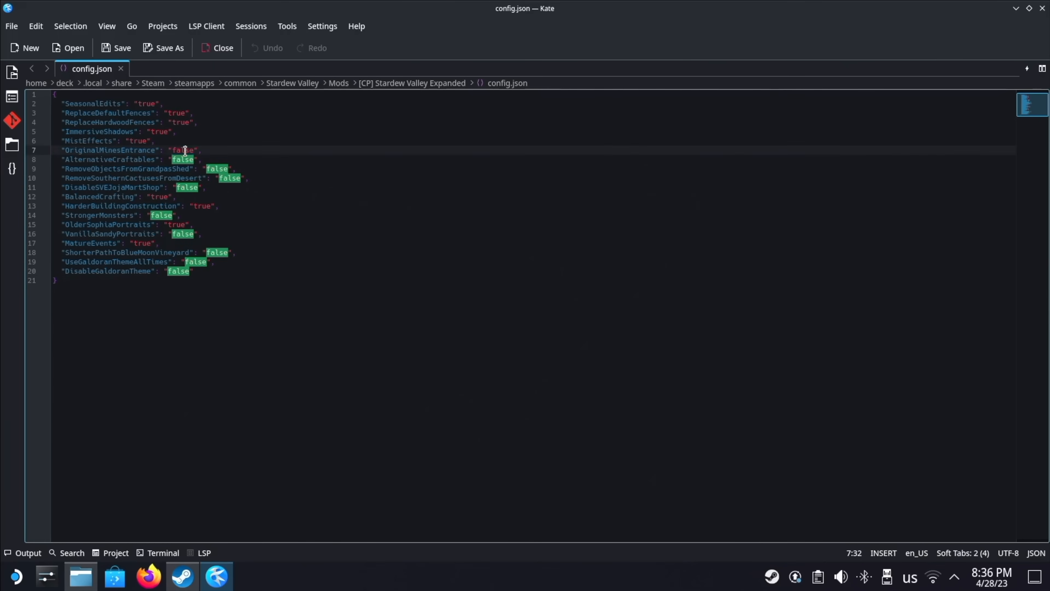
Change OriginalMinesEntrance from false to true in Stardew Valley Expanded's config.json.
text(true)
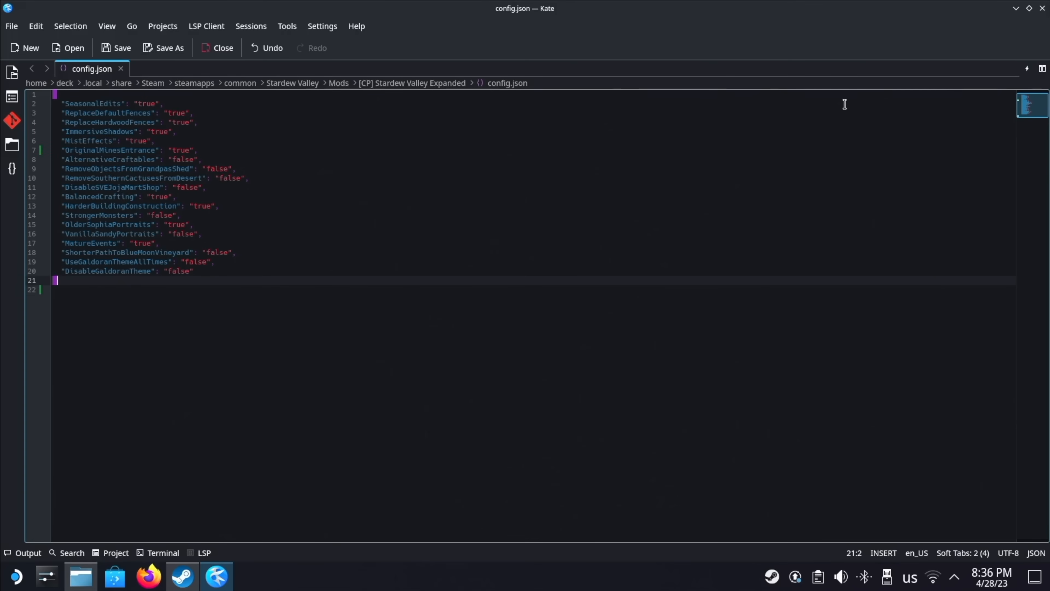
mouse_move(1043, 8)
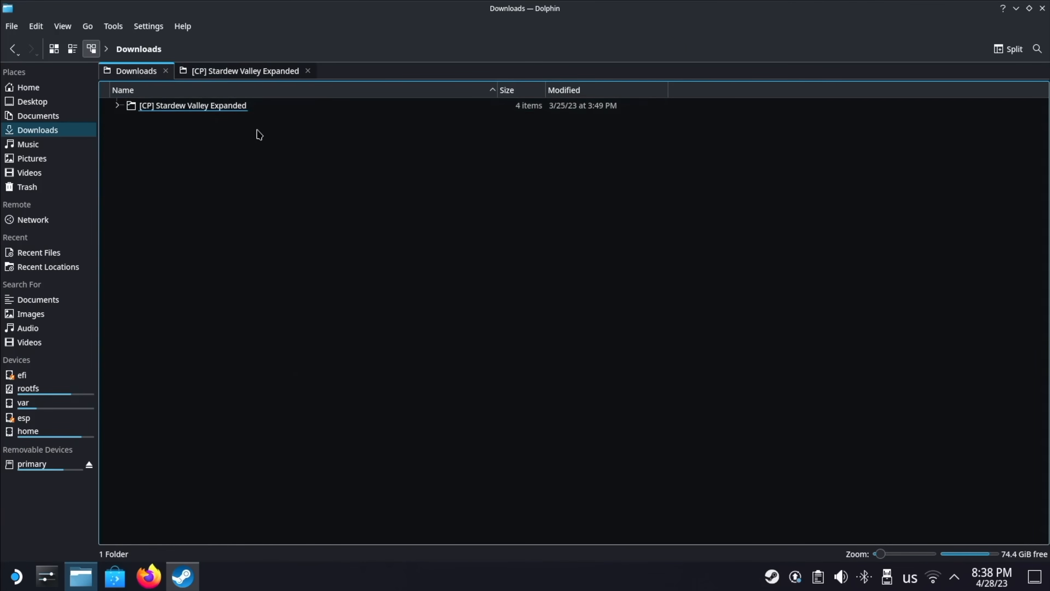
Move the [CP] Stardew Valley Expanded folder from Downloads into the game's Mods folder.
click(192, 105)
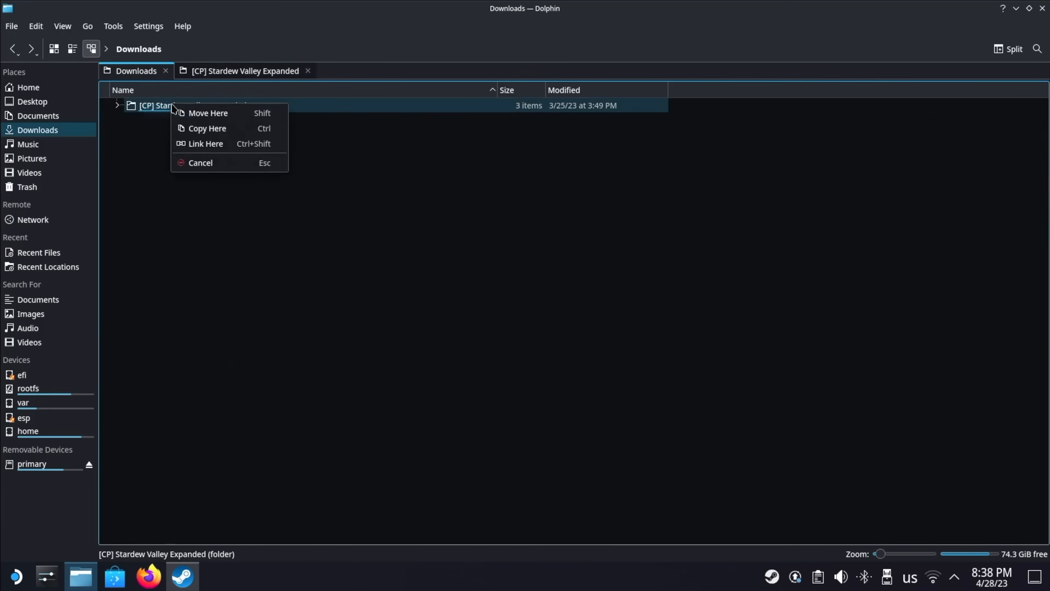
click(208, 112)
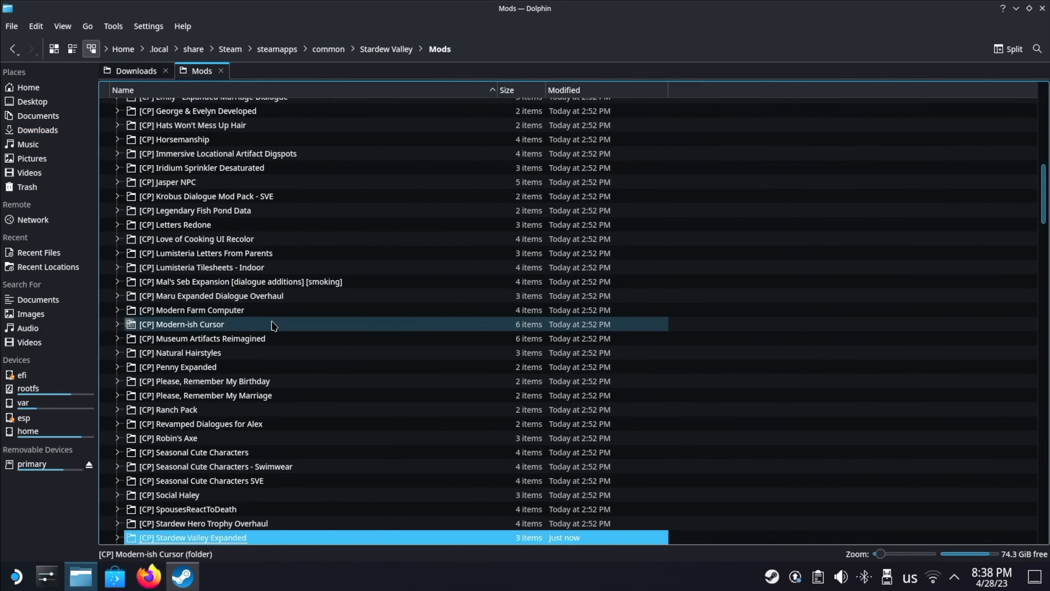
click(135, 71)
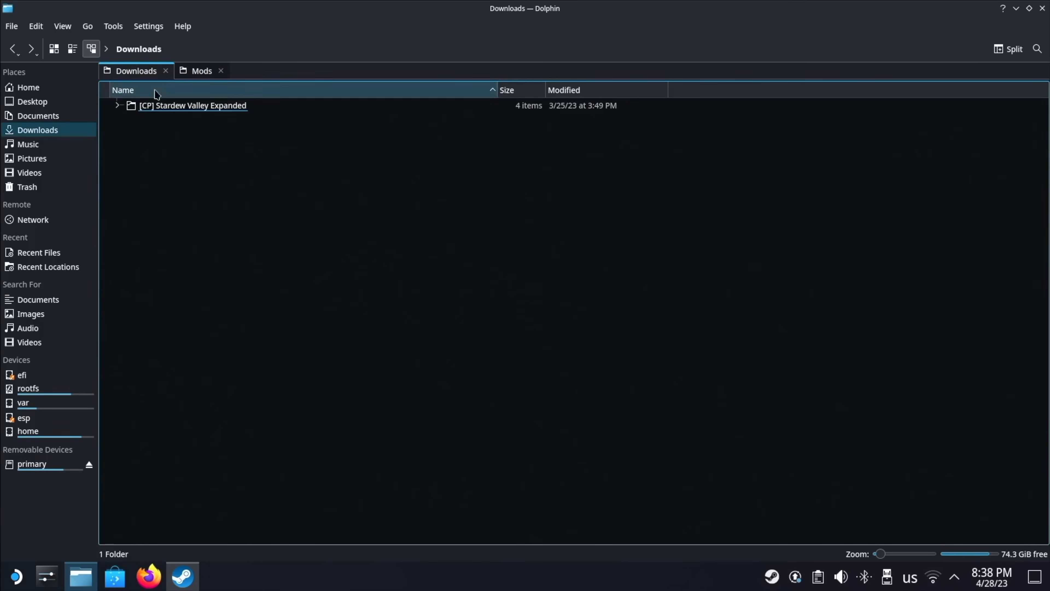
drag(192, 105, 200, 70)
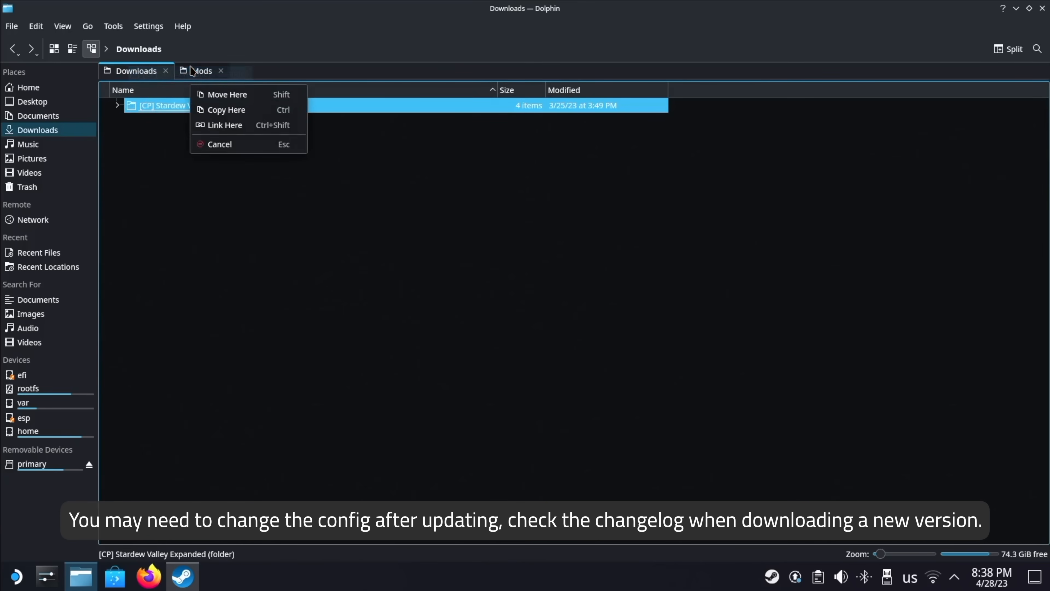
click(227, 94)
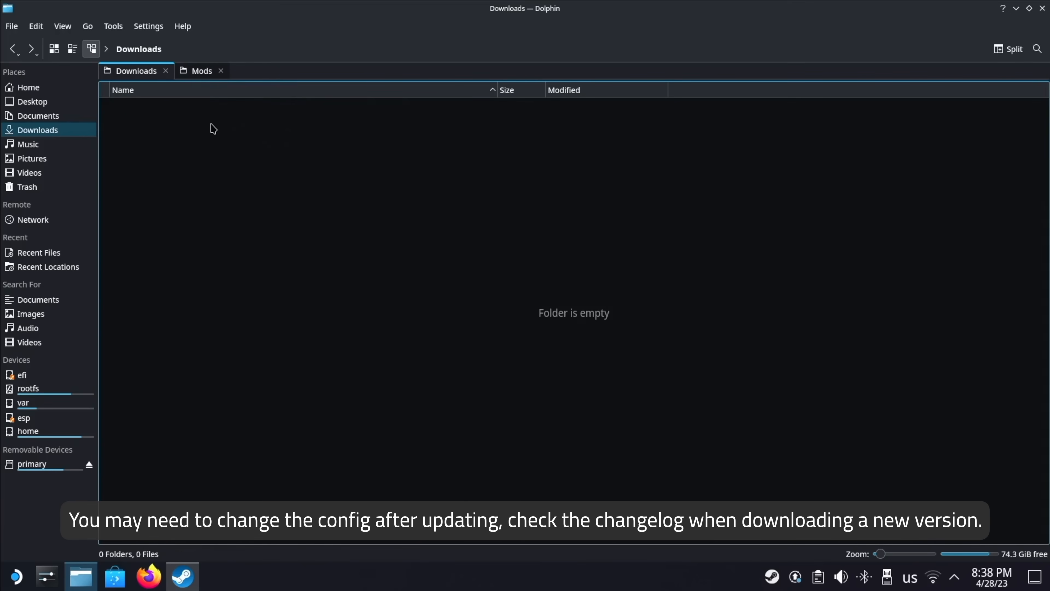
mouse_move(127, 201)
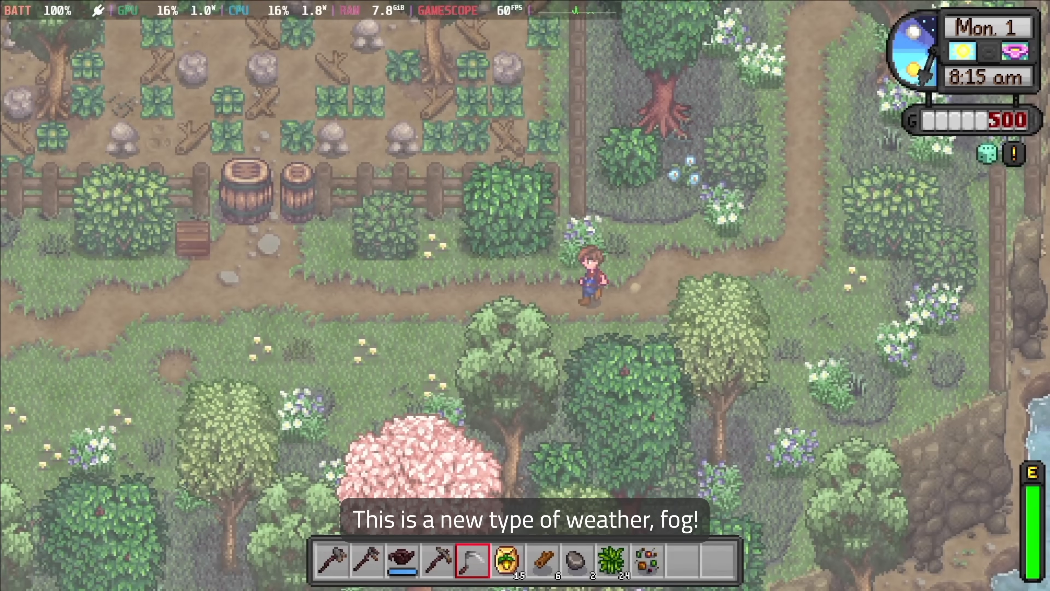
Load the farm save and show the expanded valley map with villagers' locations.
key(w)
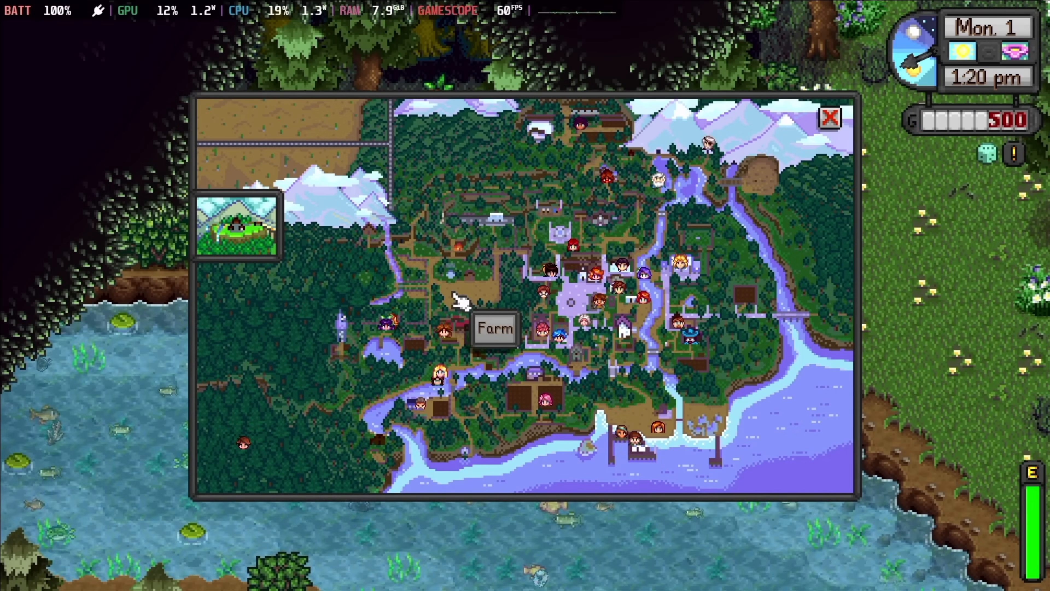
mouse_move(582, 342)
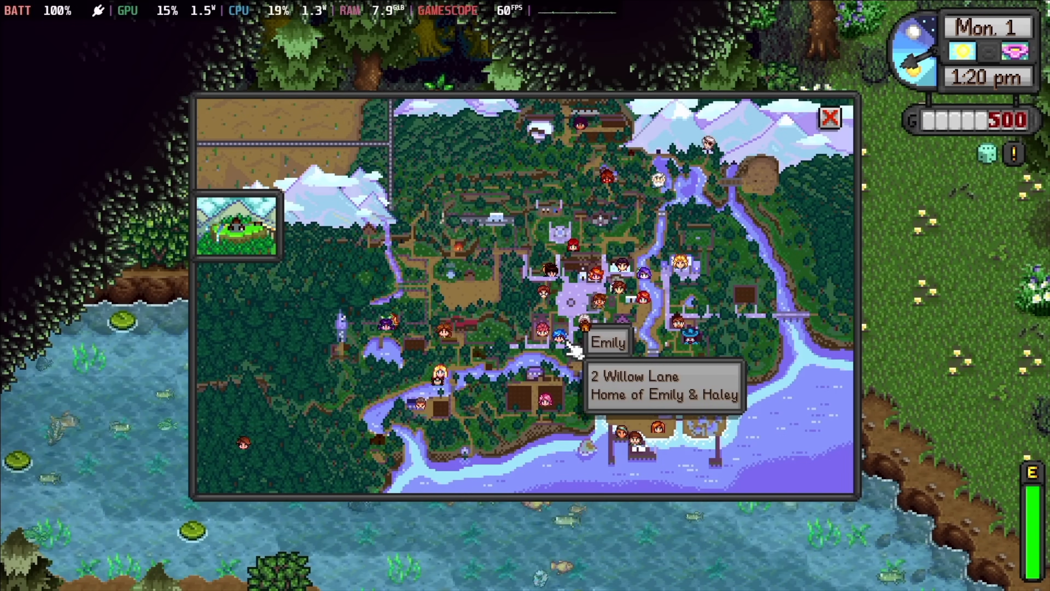
mouse_move(633, 348)
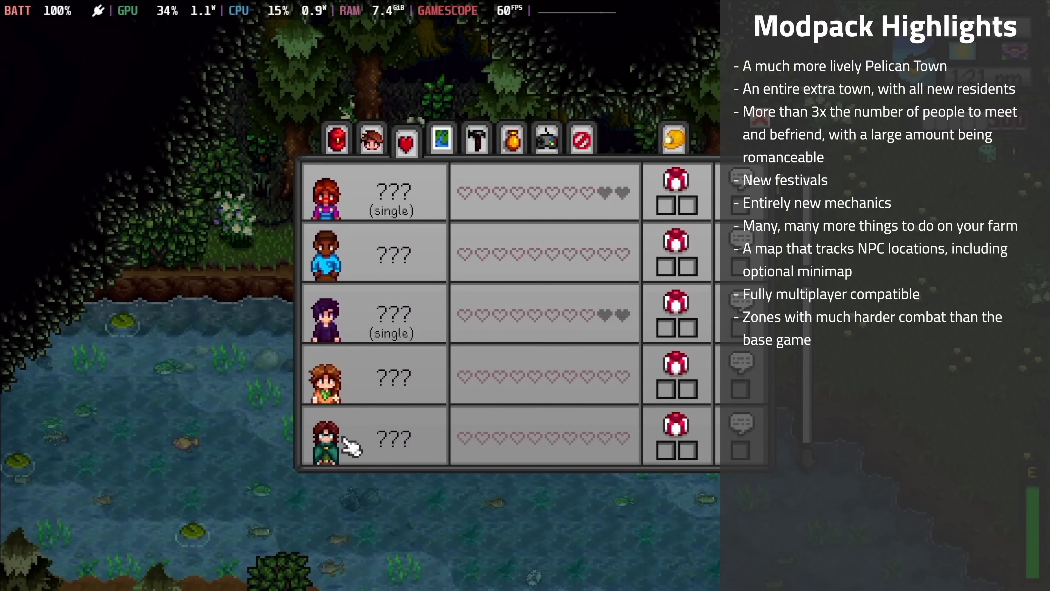
Review the Social friendships list, then show the Skills page including Archaeology.
click(371, 140)
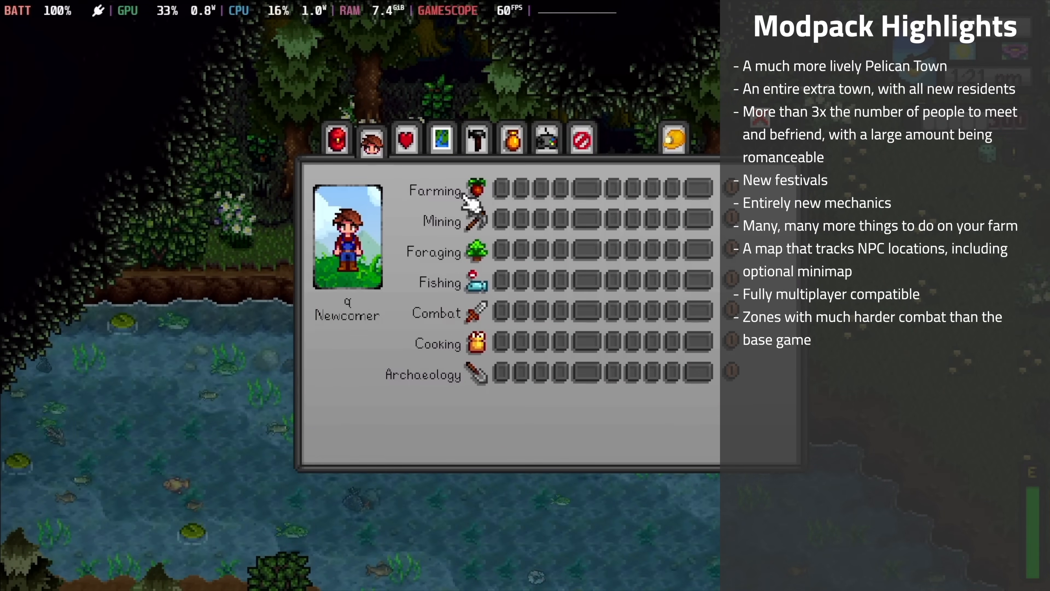